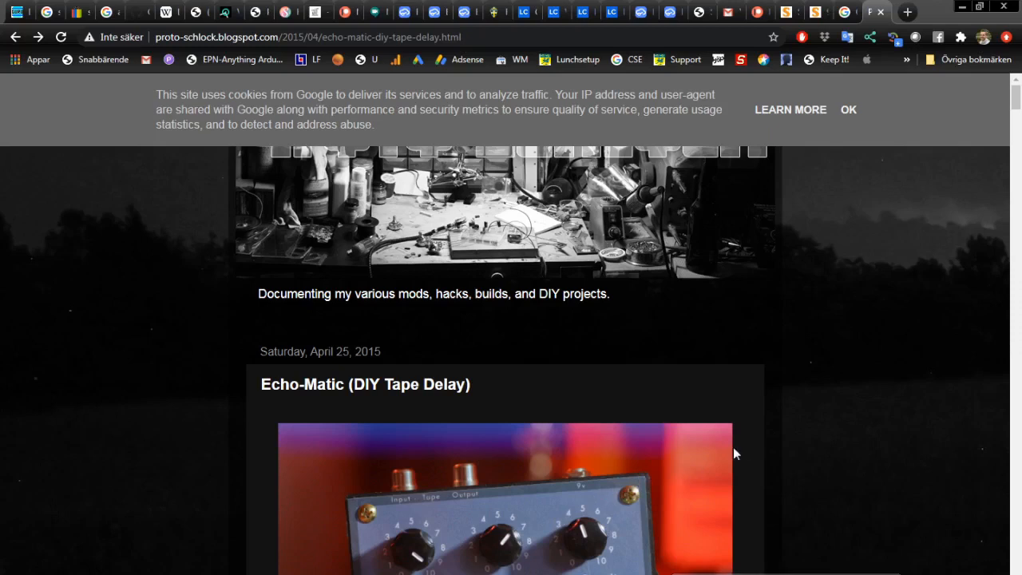
{"action": "mouse_move", "coordinate": [766, 452]}
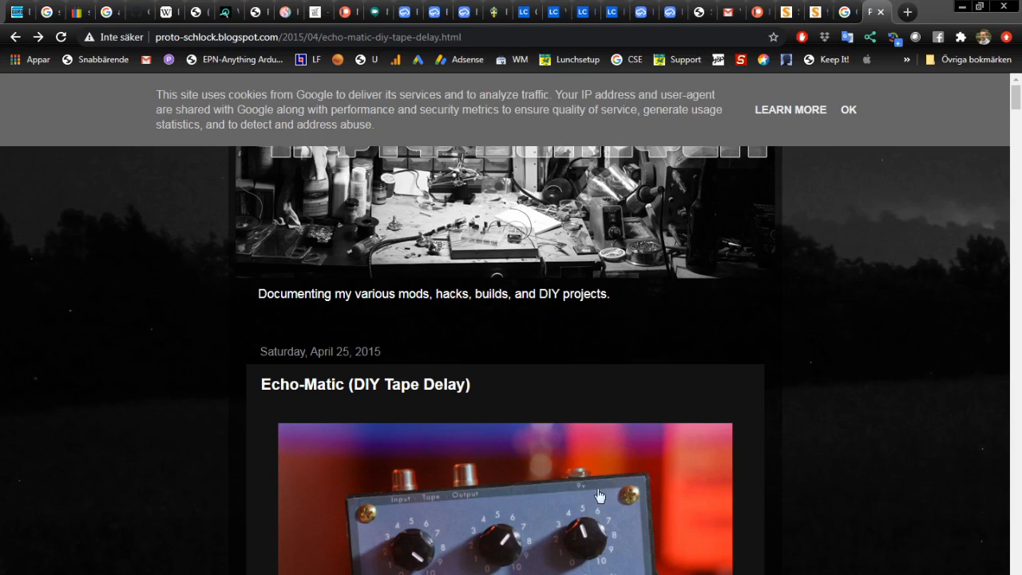
{"action": "mouse_move", "coordinate": [601, 513]}
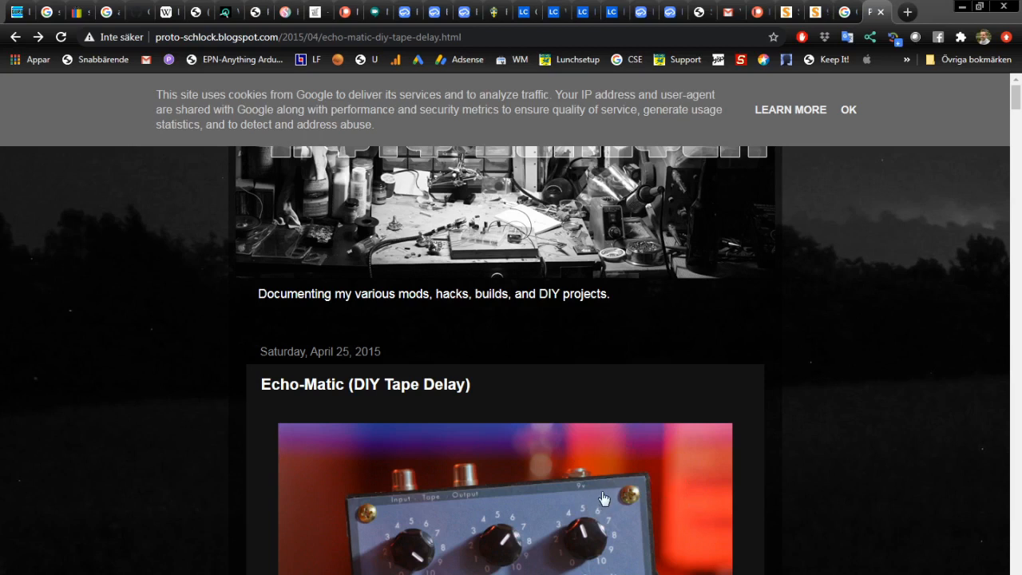
{"action": "mouse_move", "coordinate": [601, 473]}
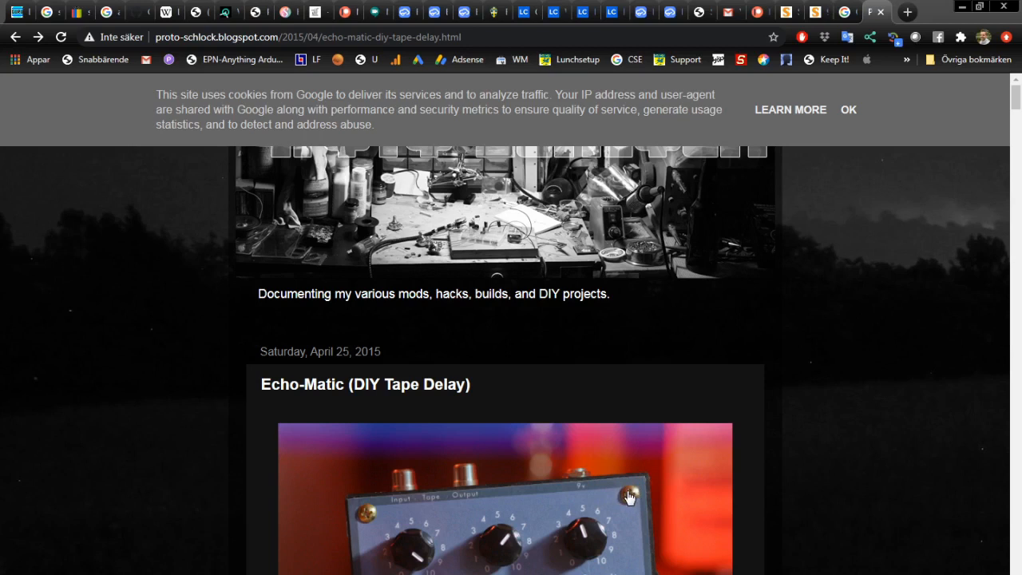
{"action": "mouse_move", "coordinate": [702, 437]}
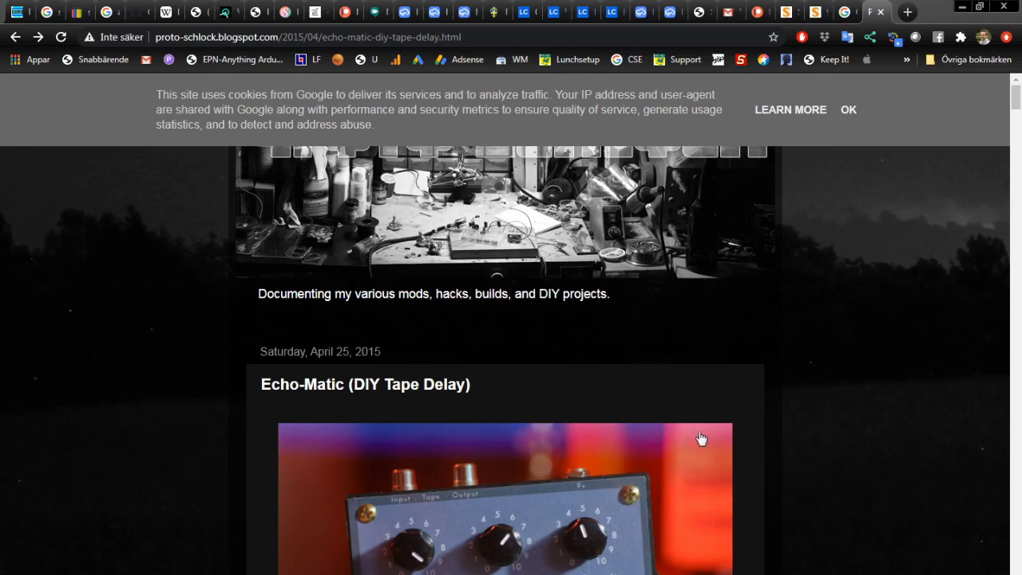
Step: Scroll the Echo-Matic post down to the panel photo with Output Level, Echo Mix and Echo Repeats knobs
{"action": "scroll", "scroll_direction": "down", "scroll_amount": 3}
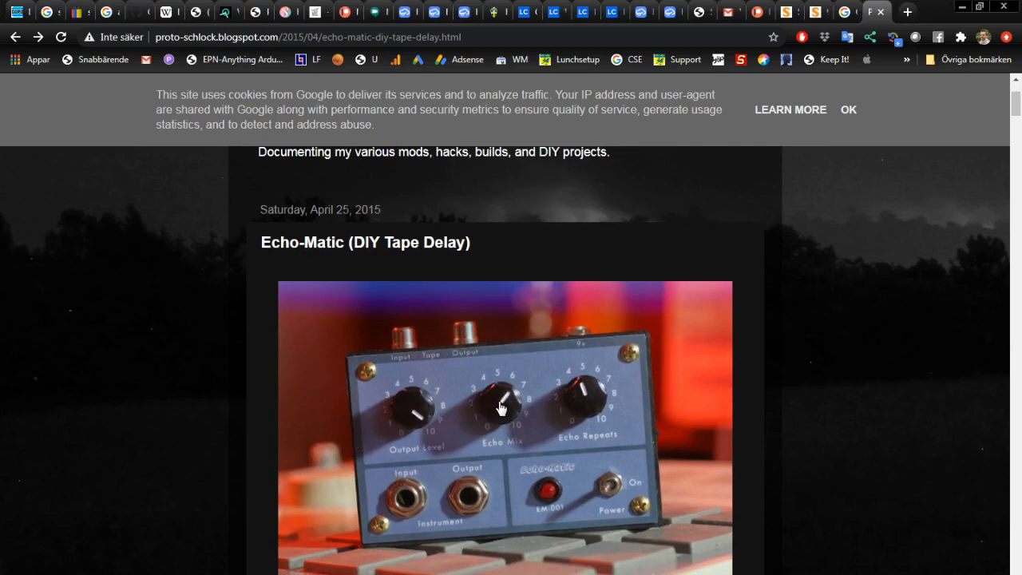
{"action": "mouse_move", "coordinate": [517, 409]}
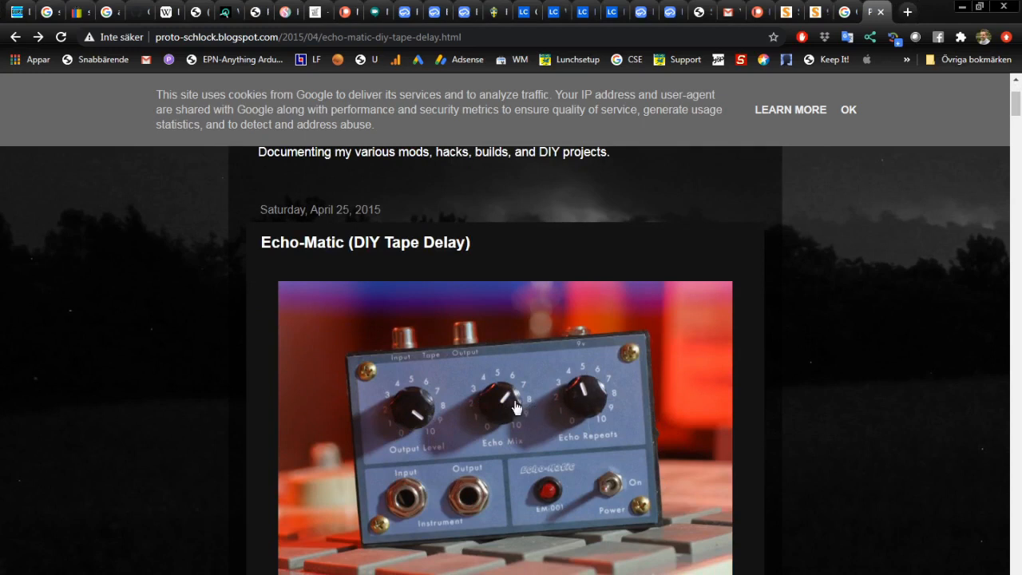
{"action": "mouse_move", "coordinate": [409, 417]}
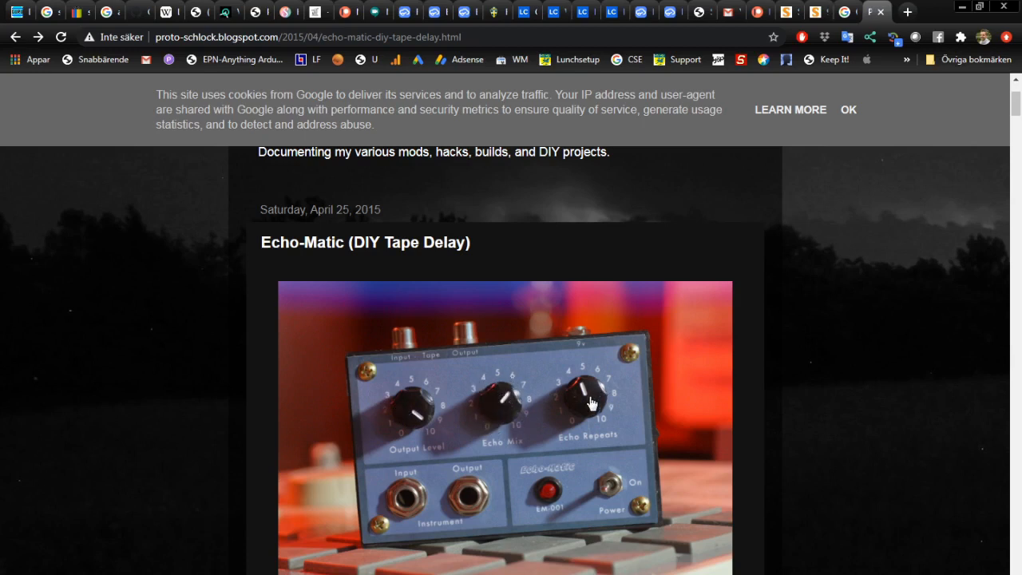
{"action": "mouse_move", "coordinate": [601, 382]}
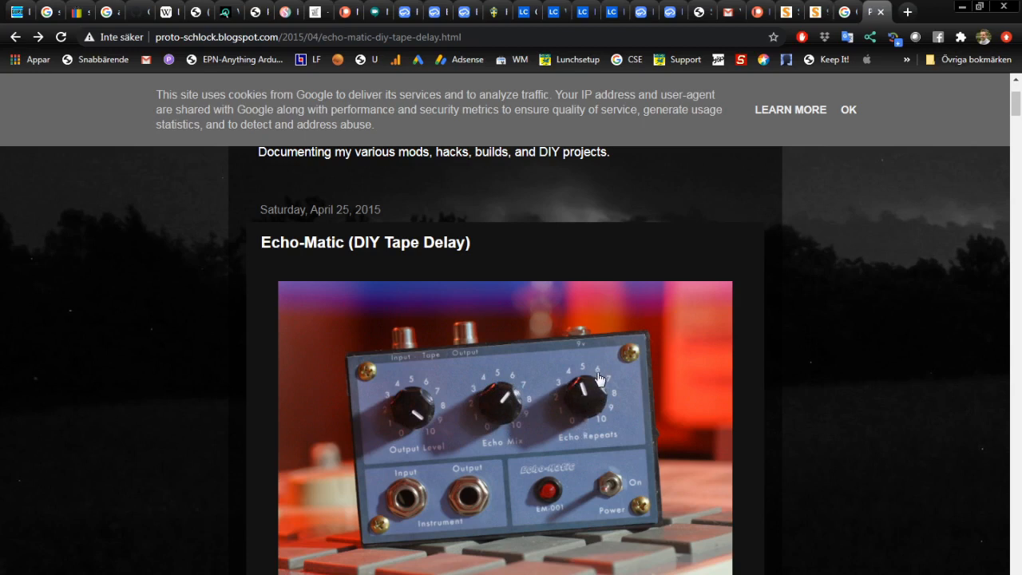
{"action": "mouse_move", "coordinate": [601, 386]}
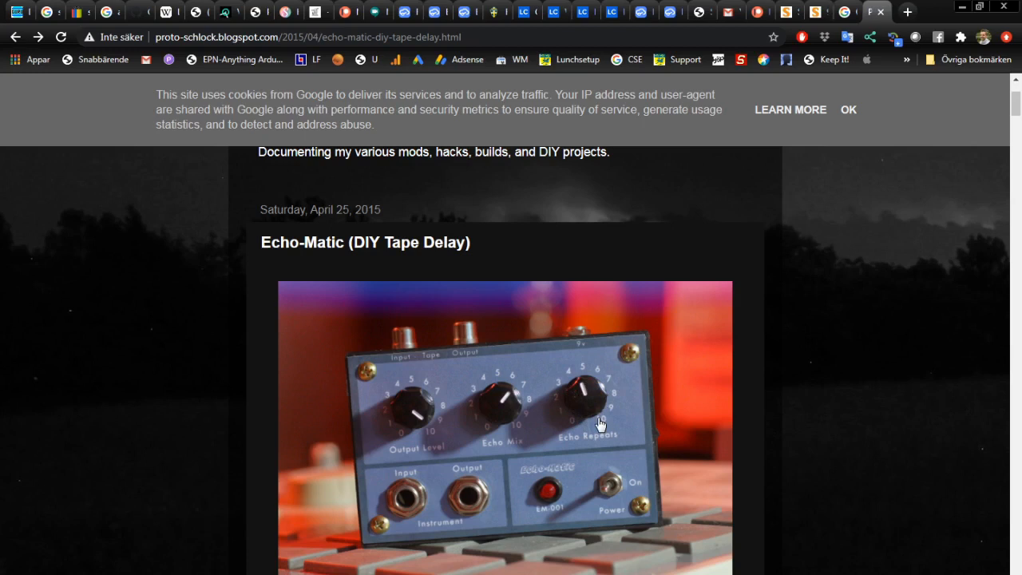
{"action": "mouse_move", "coordinate": [584, 438]}
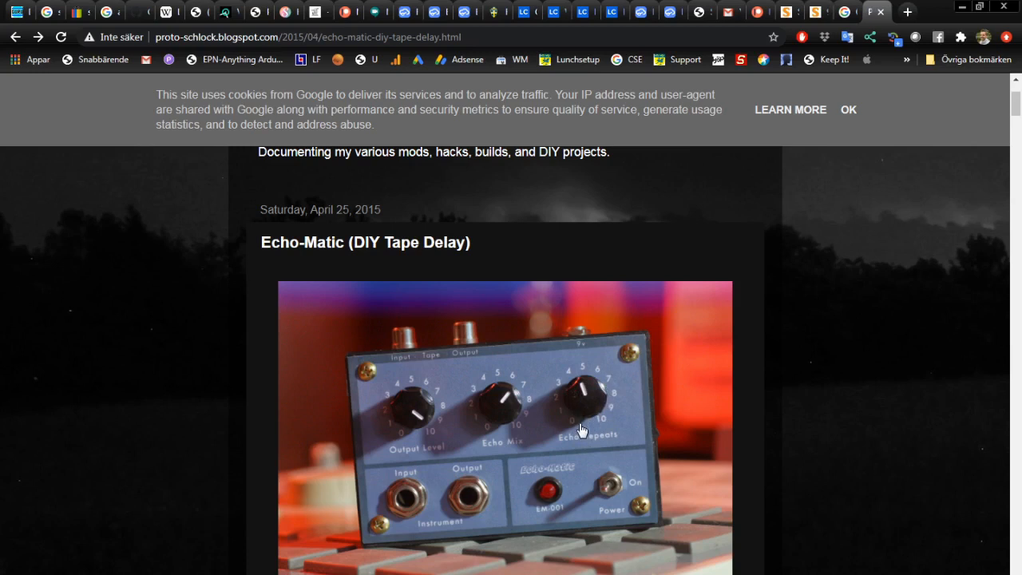
{"action": "scroll", "scroll_direction": "down", "scroll_amount": 3}
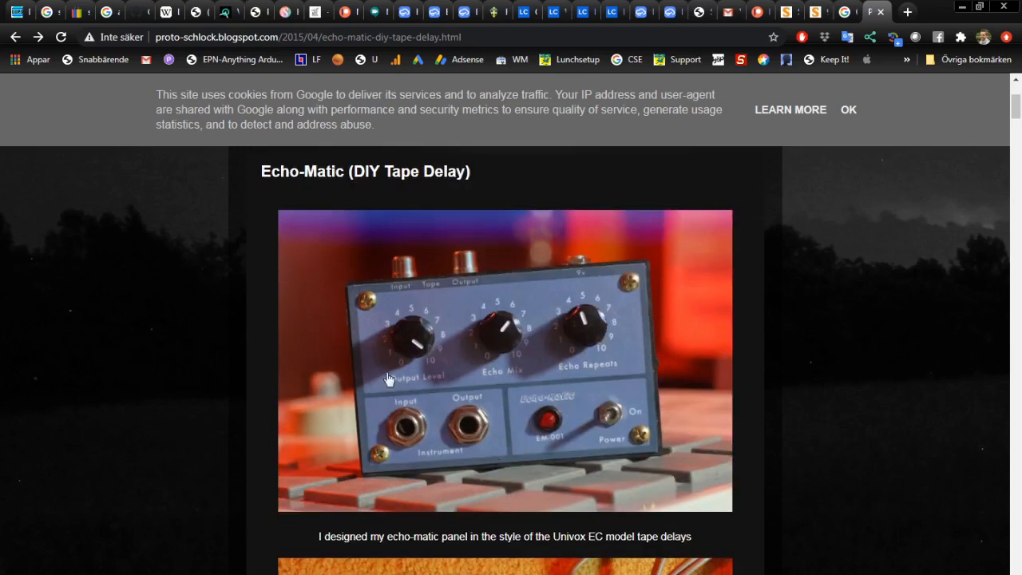
{"action": "mouse_move", "coordinate": [569, 383]}
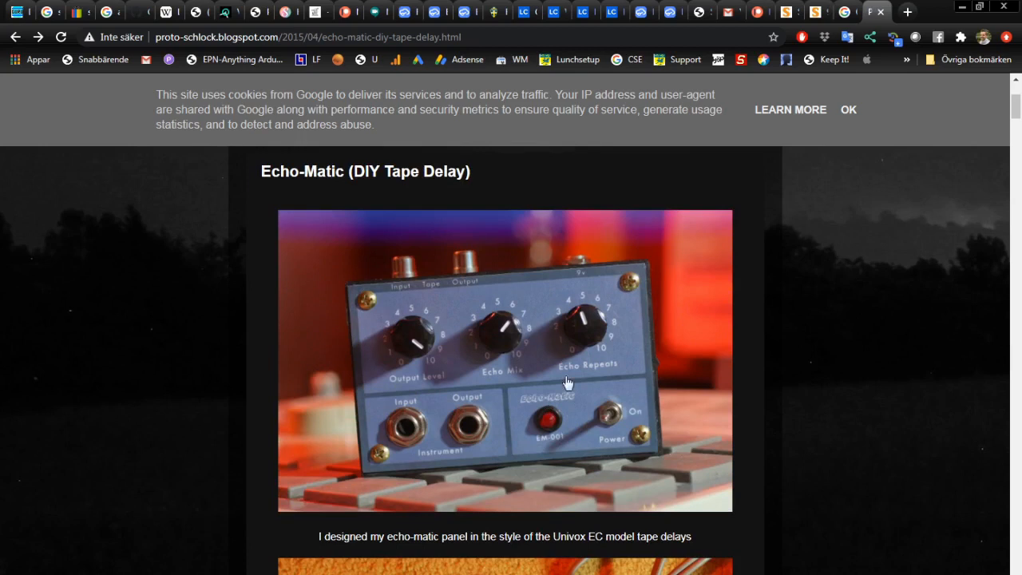
{"action": "mouse_move", "coordinate": [207, 189]}
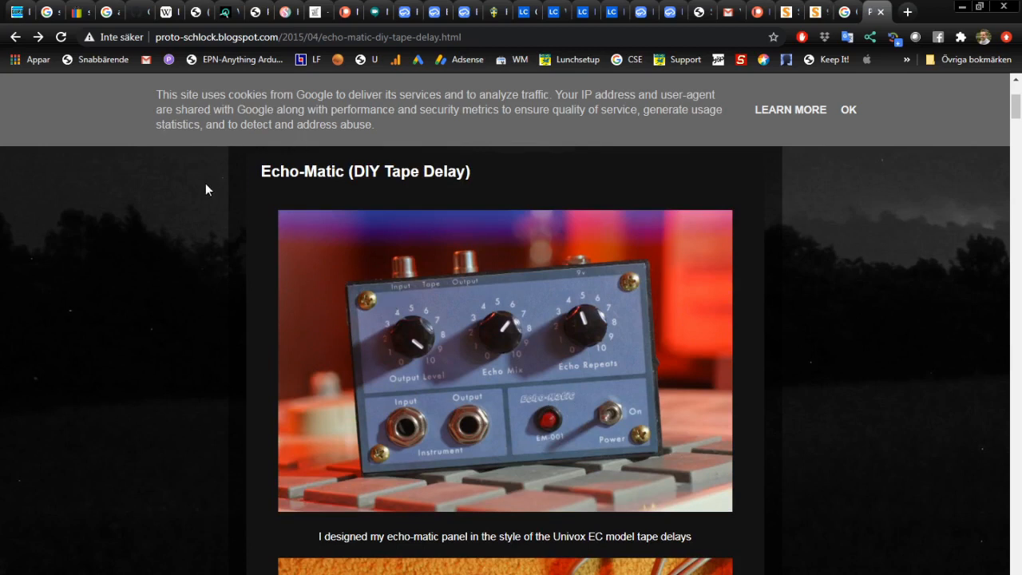
{"action": "mouse_move", "coordinate": [229, 139]}
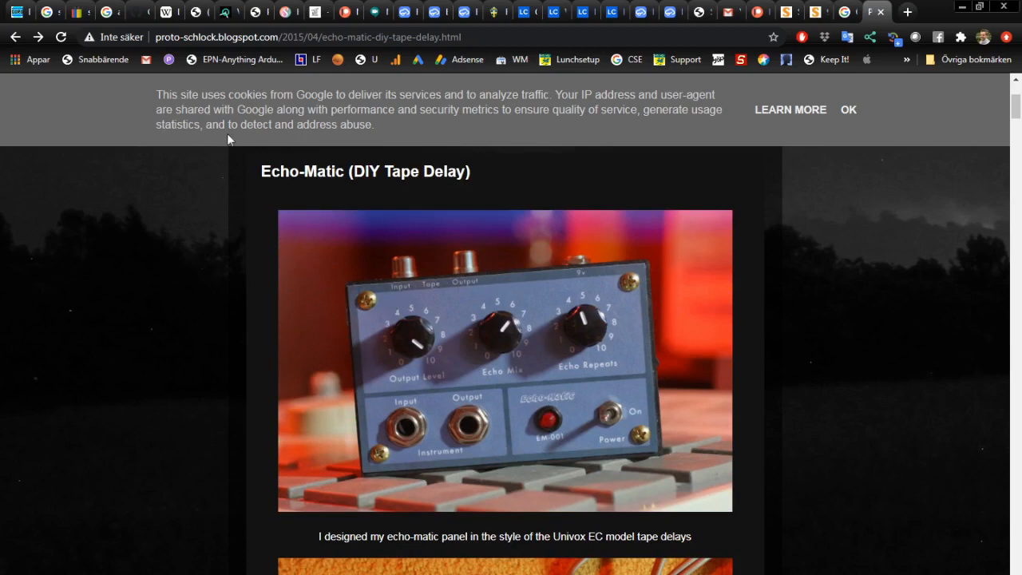
{"action": "mouse_move", "coordinate": [562, 202]}
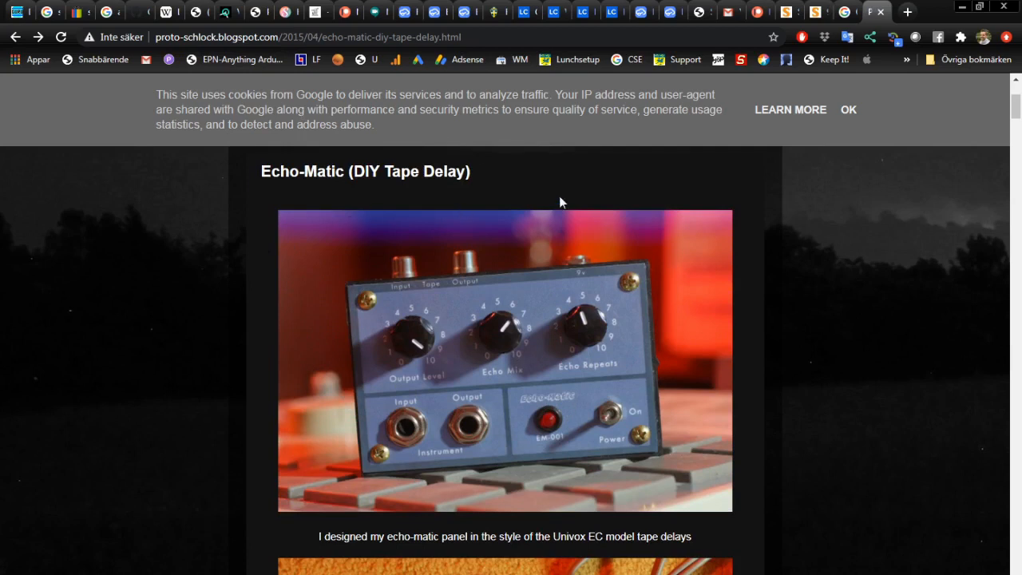
Step: Scroll past the Marantz tape recorder photos to the three-head circuit explanation and literature links
{"action": "scroll", "scroll_direction": "down", "scroll_amount": 3}
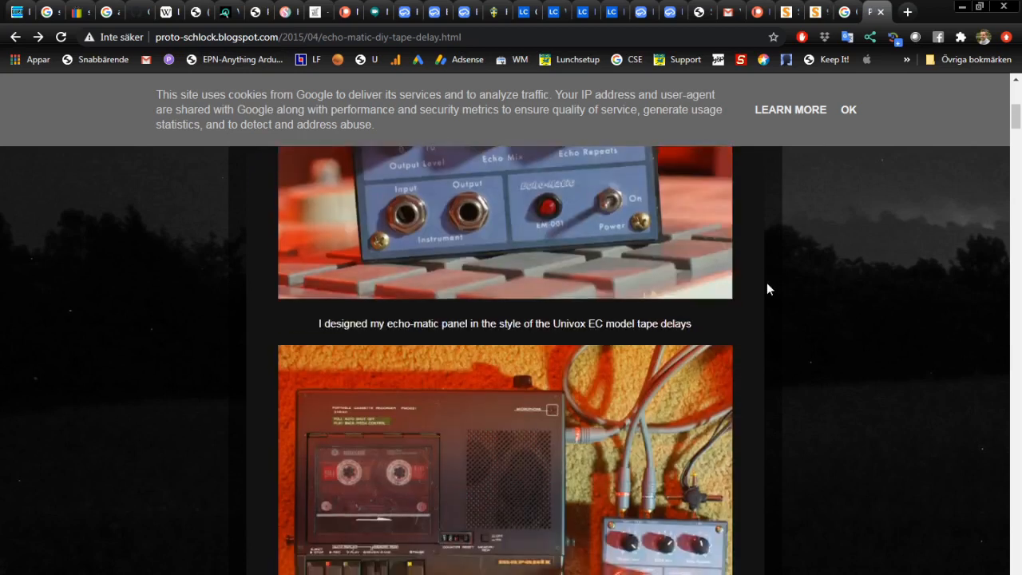
{"action": "scroll", "scroll_direction": "down", "scroll_amount": 3}
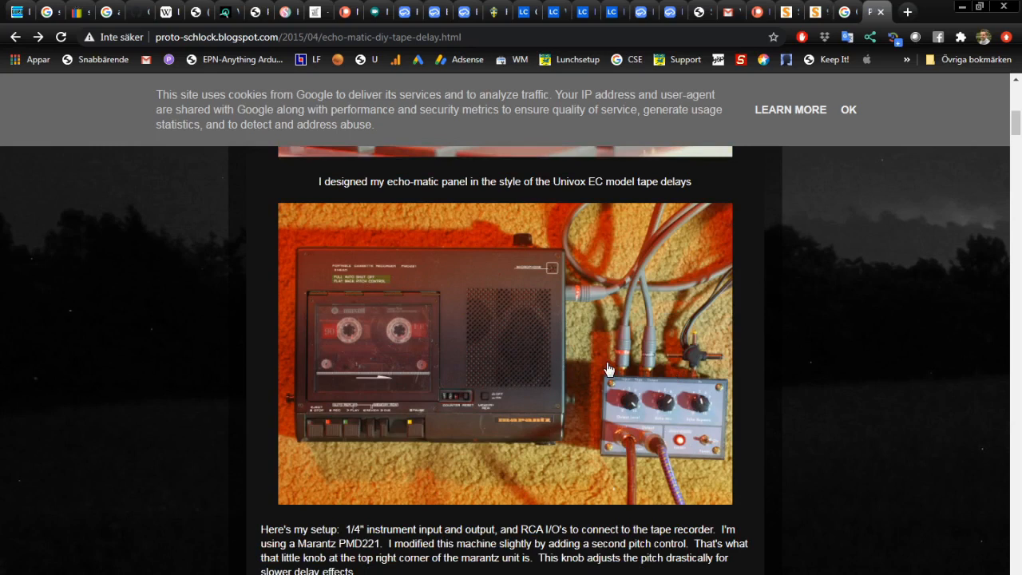
{"action": "mouse_move", "coordinate": [659, 391]}
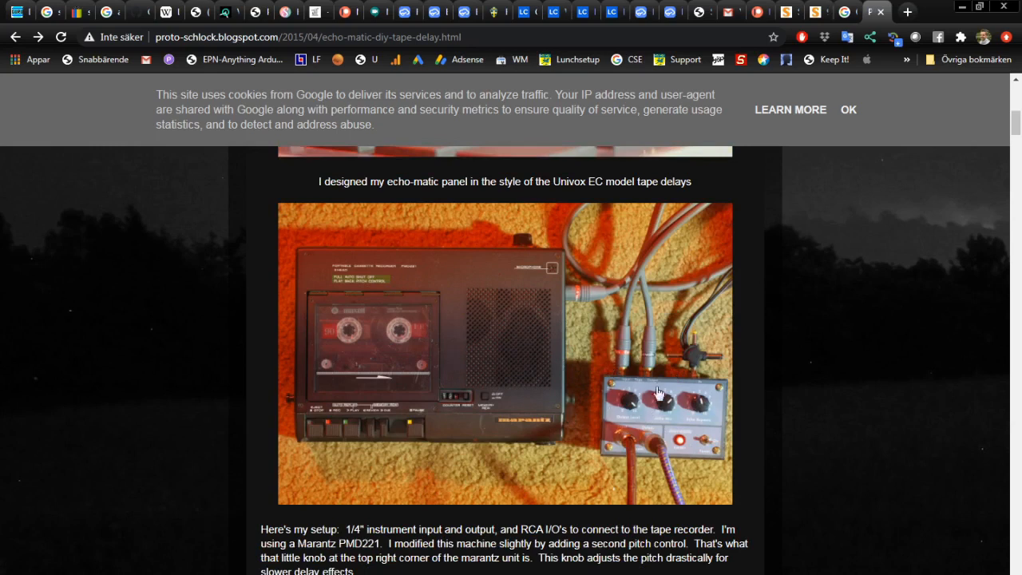
{"action": "mouse_move", "coordinate": [461, 352]}
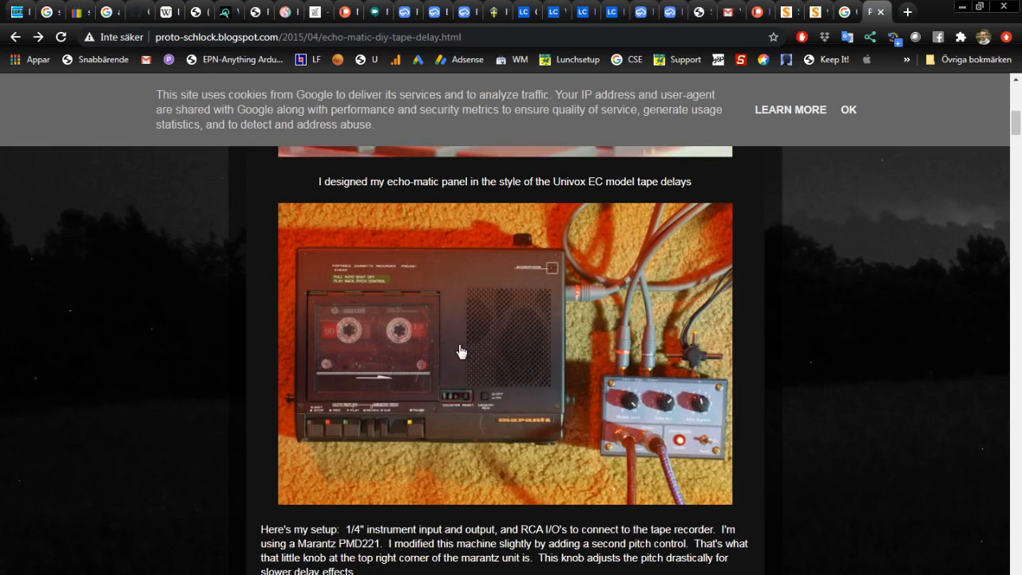
{"action": "mouse_move", "coordinate": [522, 349]}
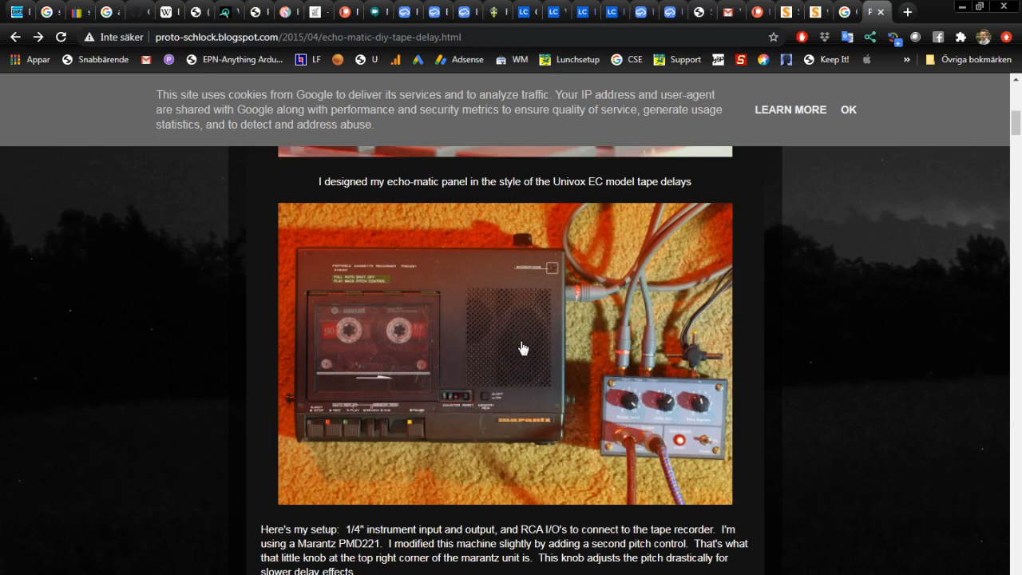
{"action": "scroll", "scroll_direction": "down", "scroll_amount": 3}
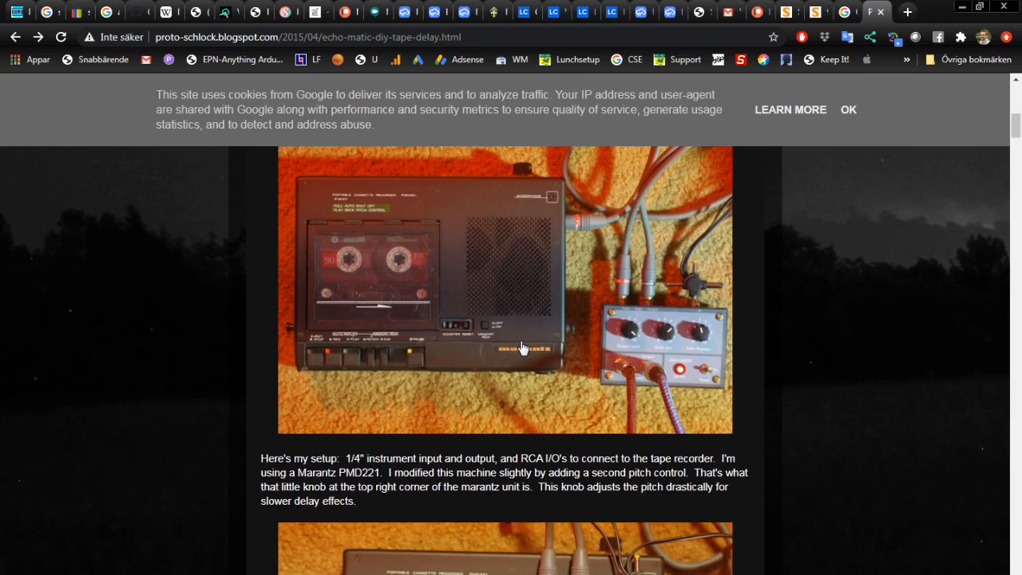
{"action": "scroll", "scroll_direction": "down", "scroll_amount": 3}
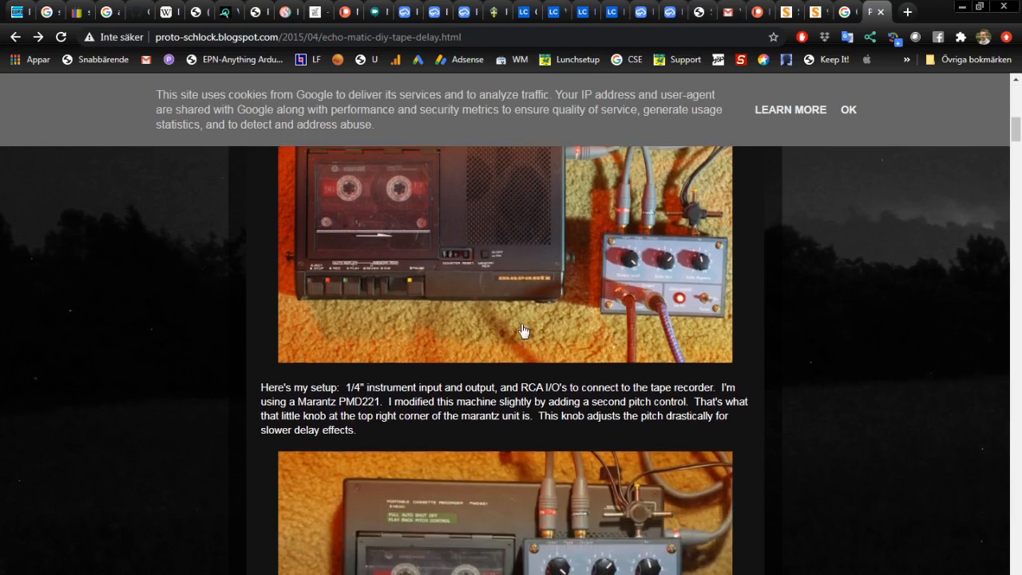
{"action": "mouse_move", "coordinate": [536, 333]}
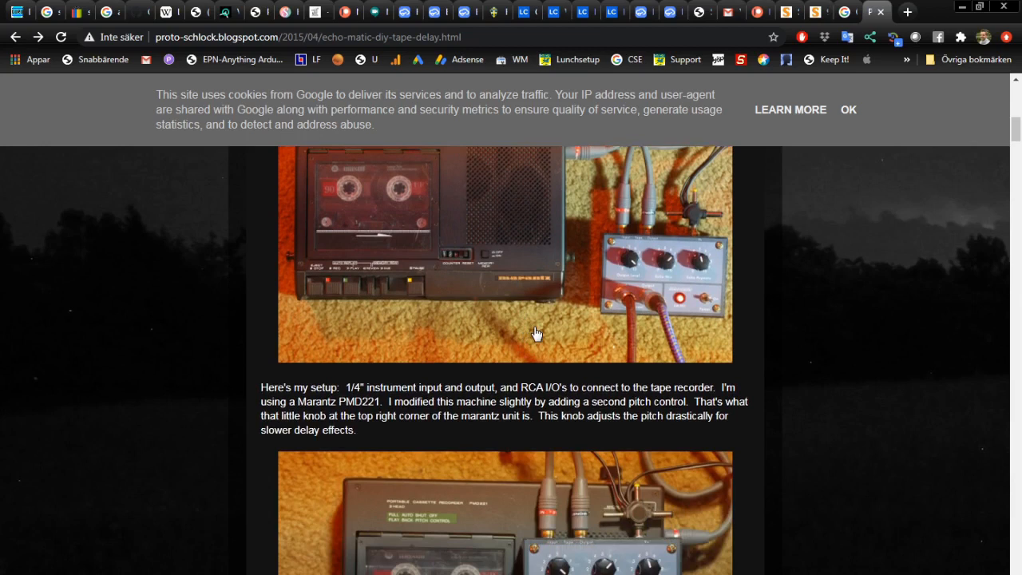
{"action": "scroll", "scroll_direction": "down", "scroll_amount": 3}
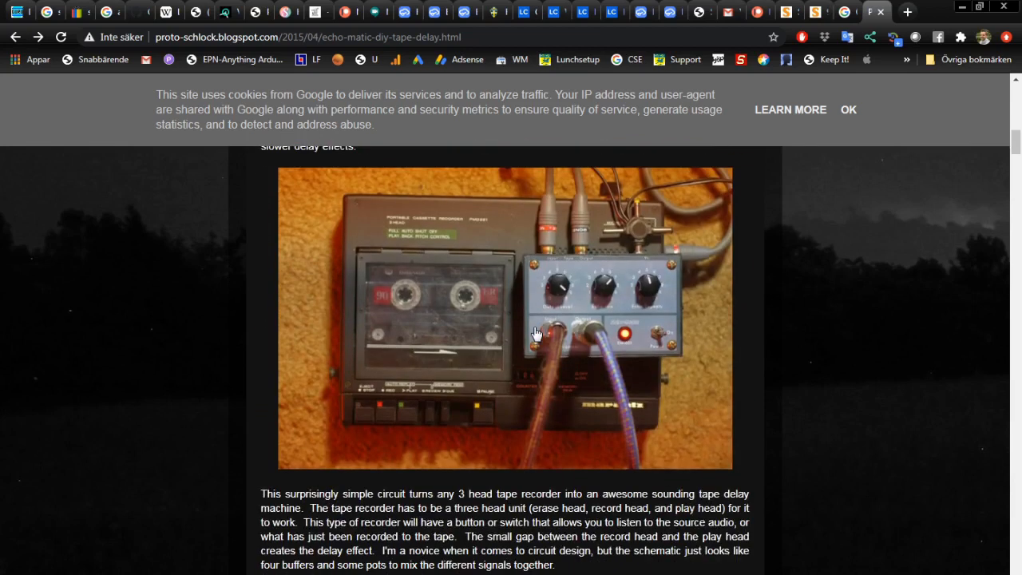
{"action": "scroll", "scroll_direction": "down", "scroll_amount": 3}
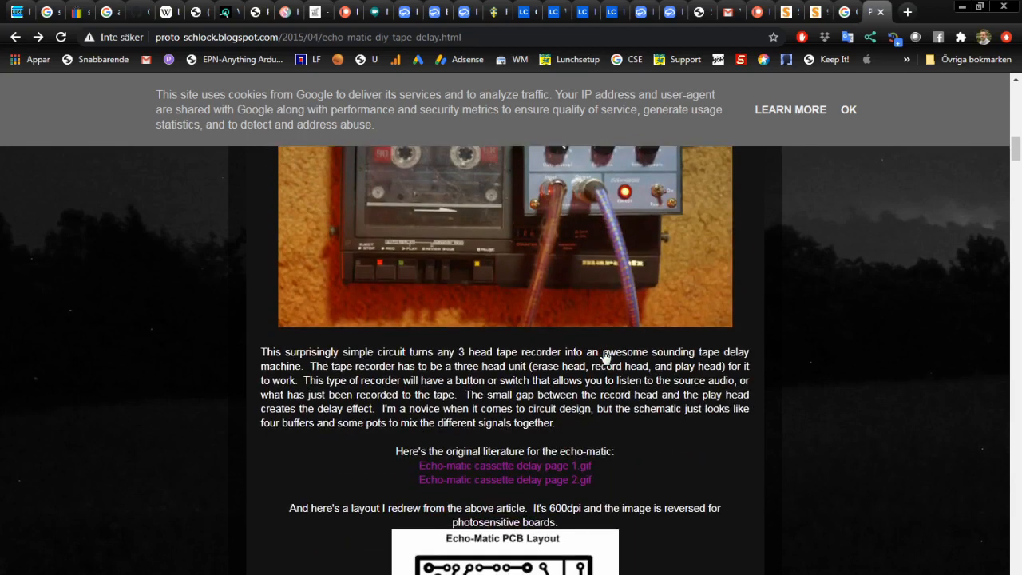
{"action": "mouse_move", "coordinate": [580, 376]}
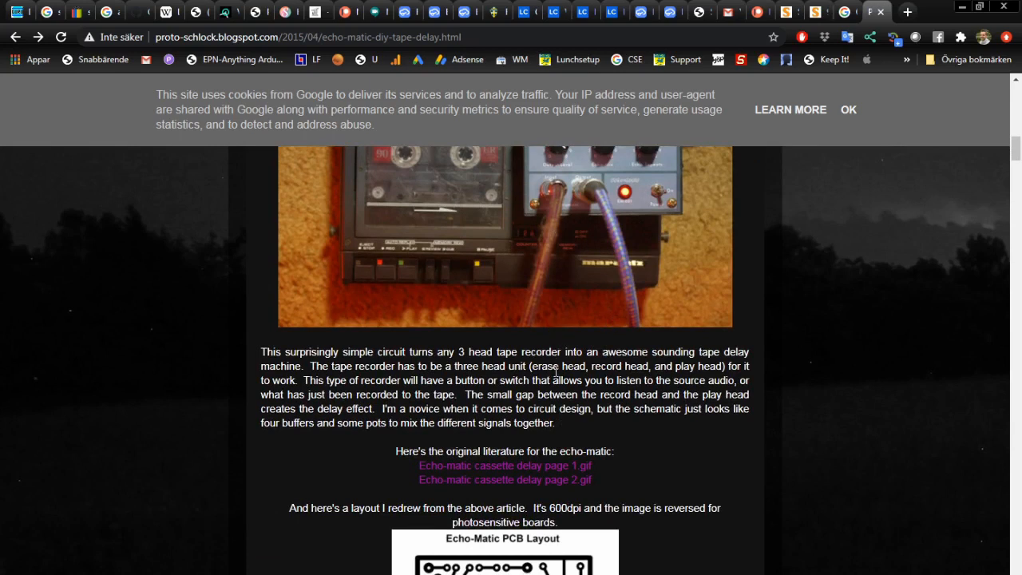
{"action": "mouse_move", "coordinate": [532, 449]}
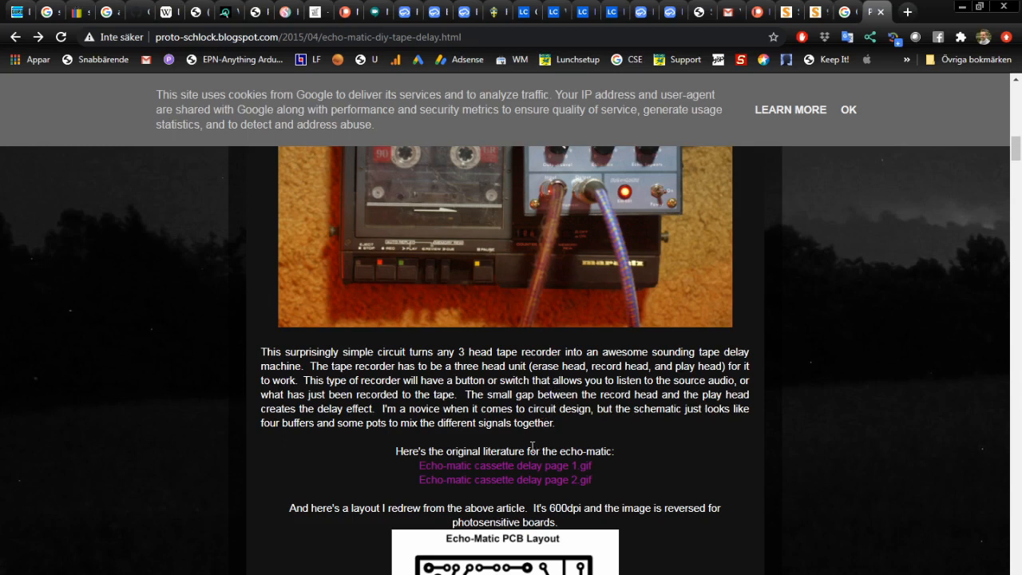
{"action": "mouse_move", "coordinate": [532, 450]}
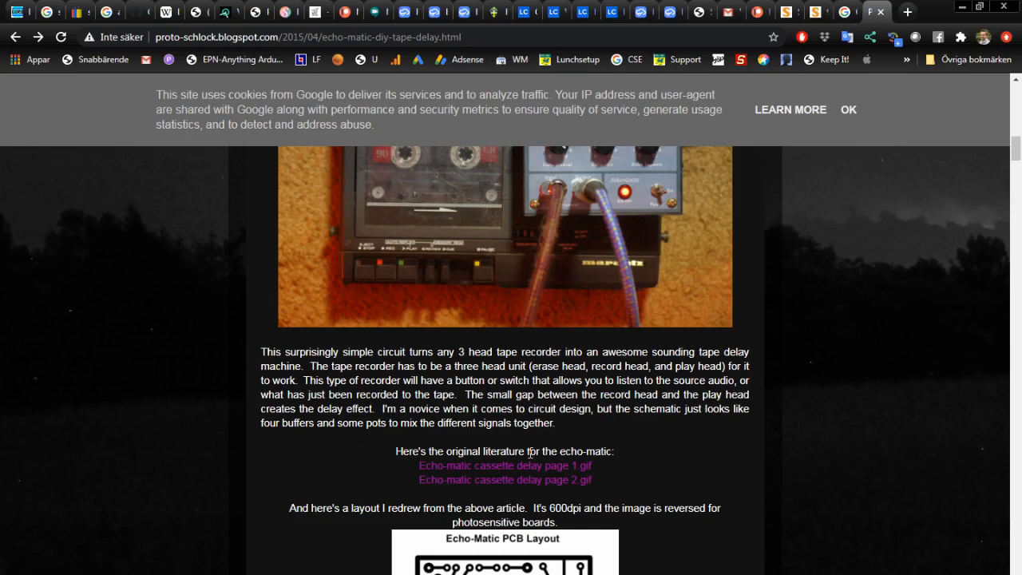
{"action": "mouse_move", "coordinate": [513, 504]}
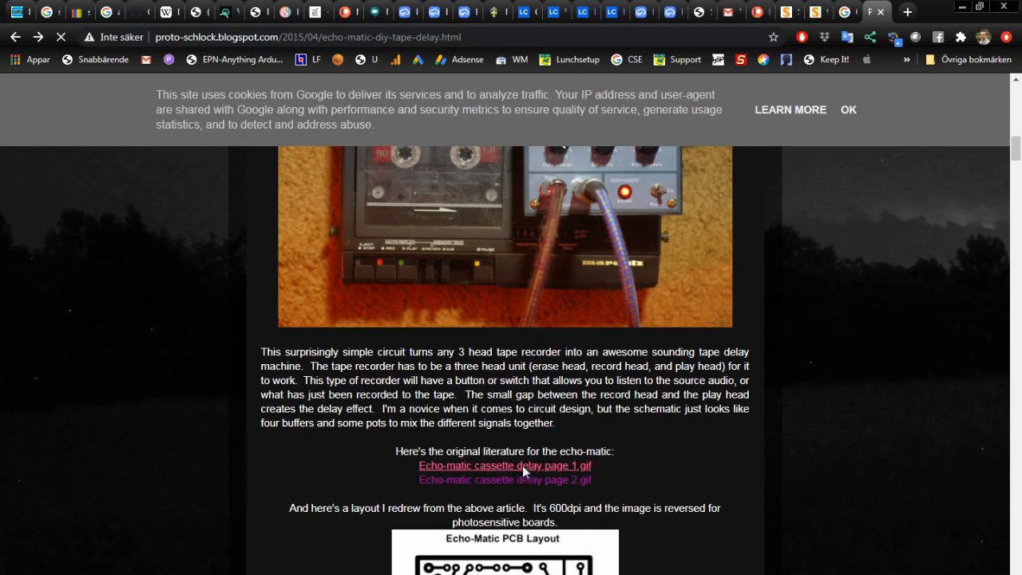
Step: Open page 1, then the 'echo-matic cassette delay page 2 gif' scan link
{"action": "left_click", "coordinate": [502, 465]}
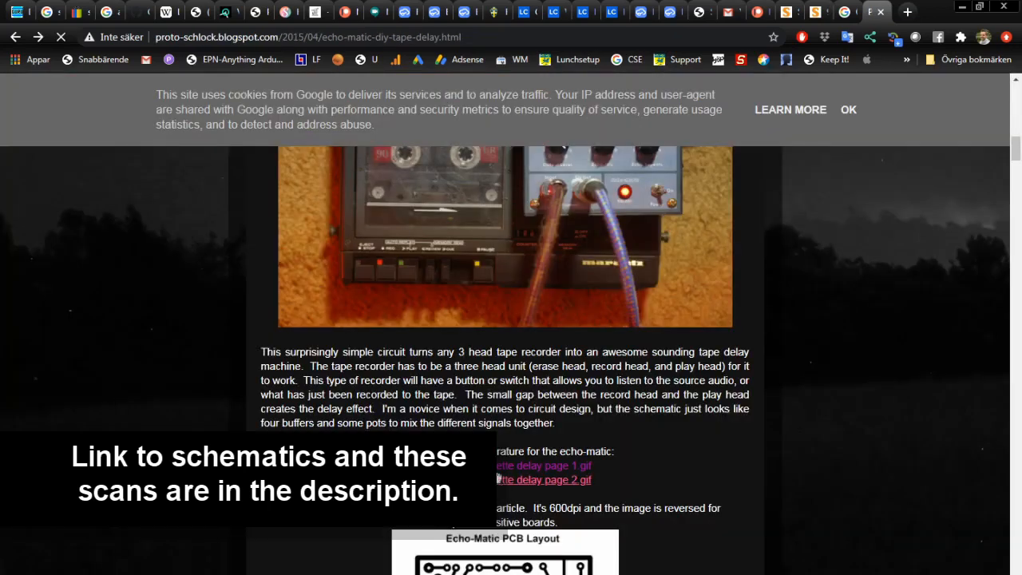
{"action": "left_click", "coordinate": [544, 480]}
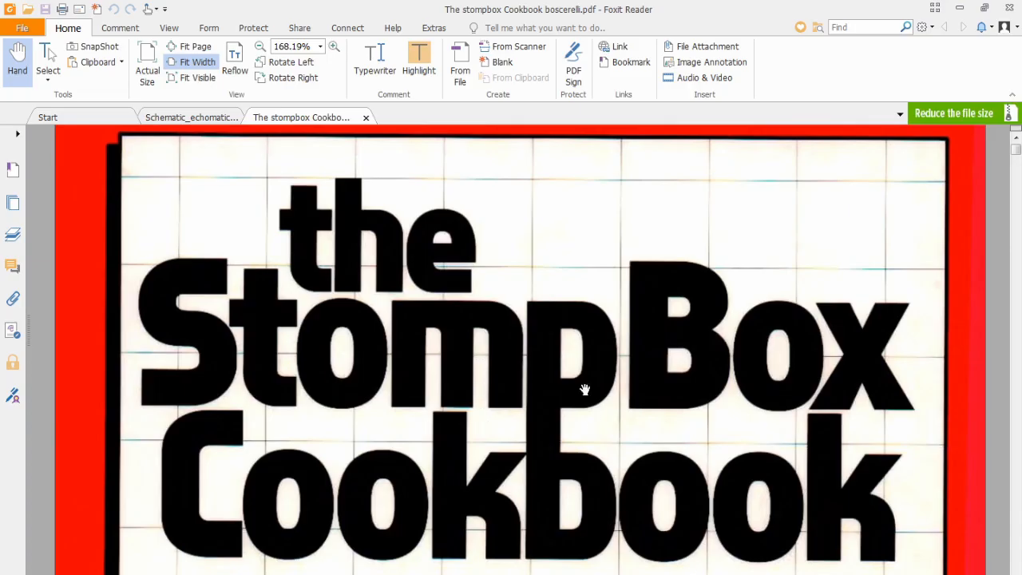
Step: Scroll past the Stomp Box Cookbook cover at Actual Size to Contents listing Echo-Matic on page 152
{"action": "scroll", "scroll_direction": "down", "scroll_amount": 3}
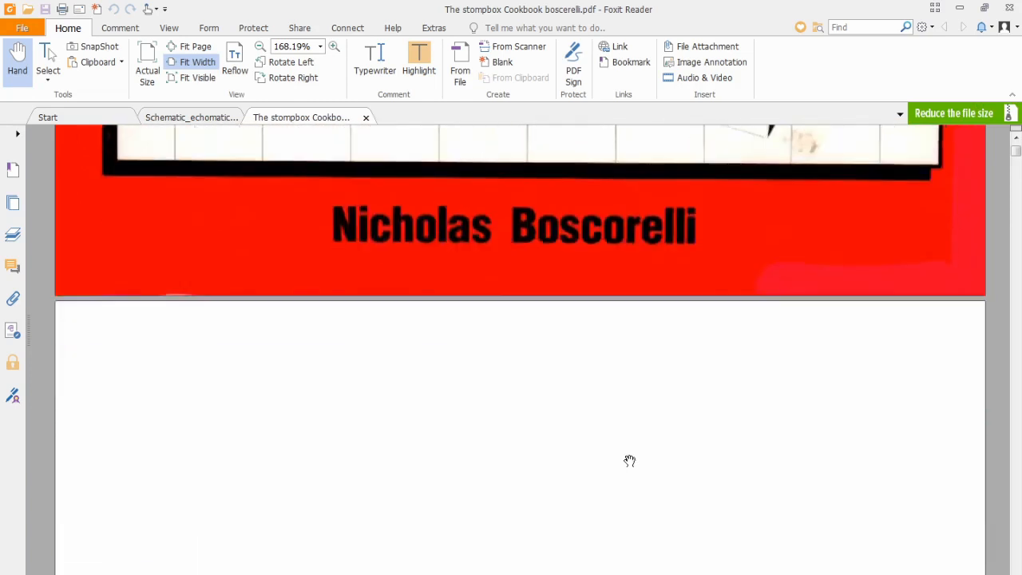
{"action": "scroll", "scroll_direction": "down", "scroll_amount": 3}
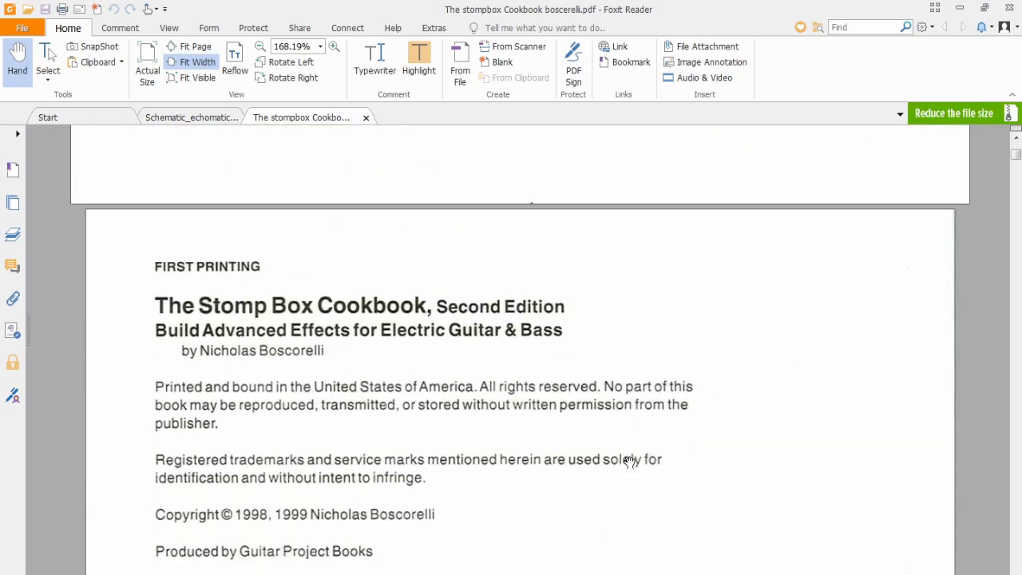
{"action": "scroll", "scroll_direction": "down", "scroll_amount": 3}
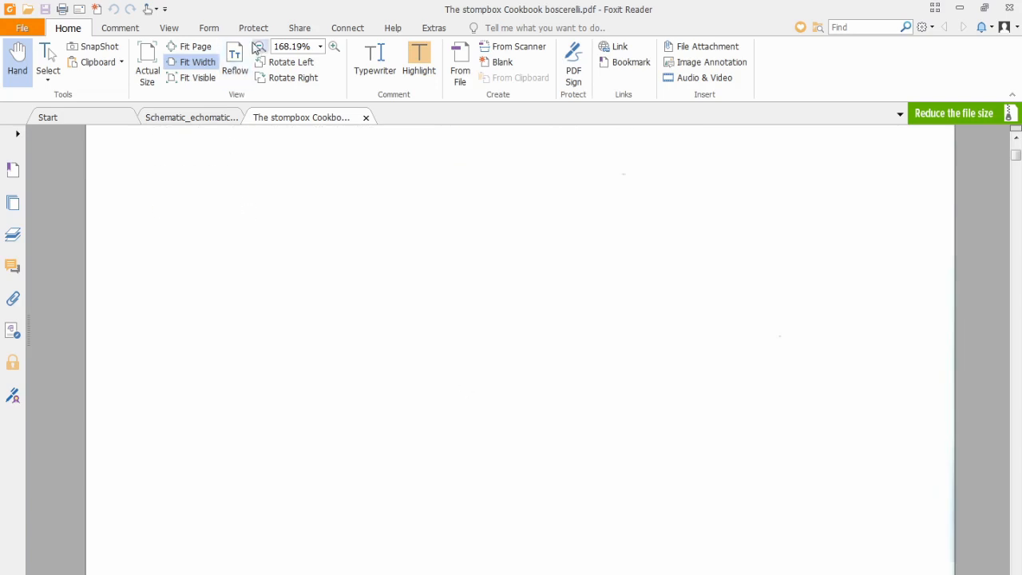
{"action": "left_click", "coordinate": [147, 60]}
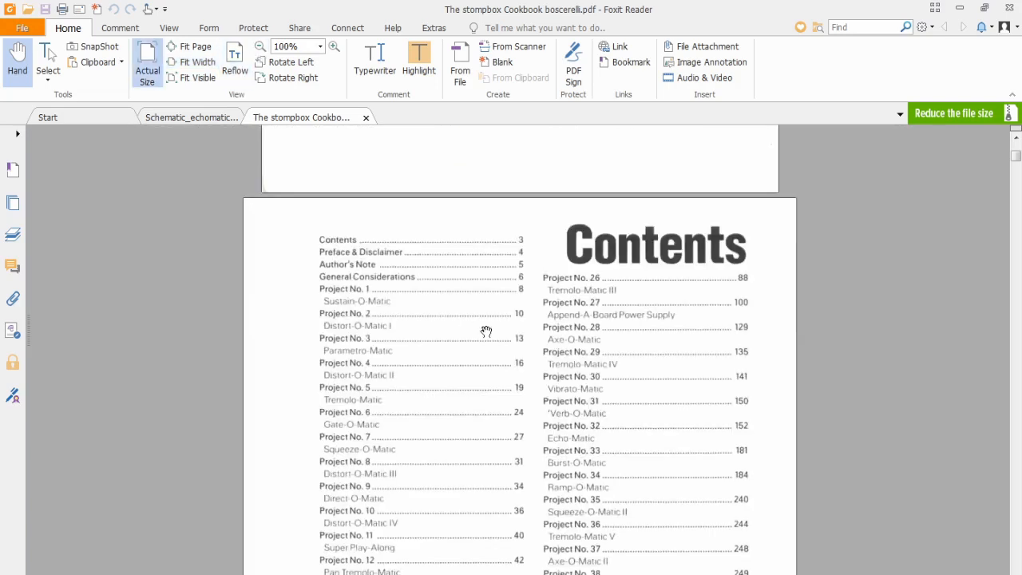
{"action": "mouse_move", "coordinate": [523, 318]}
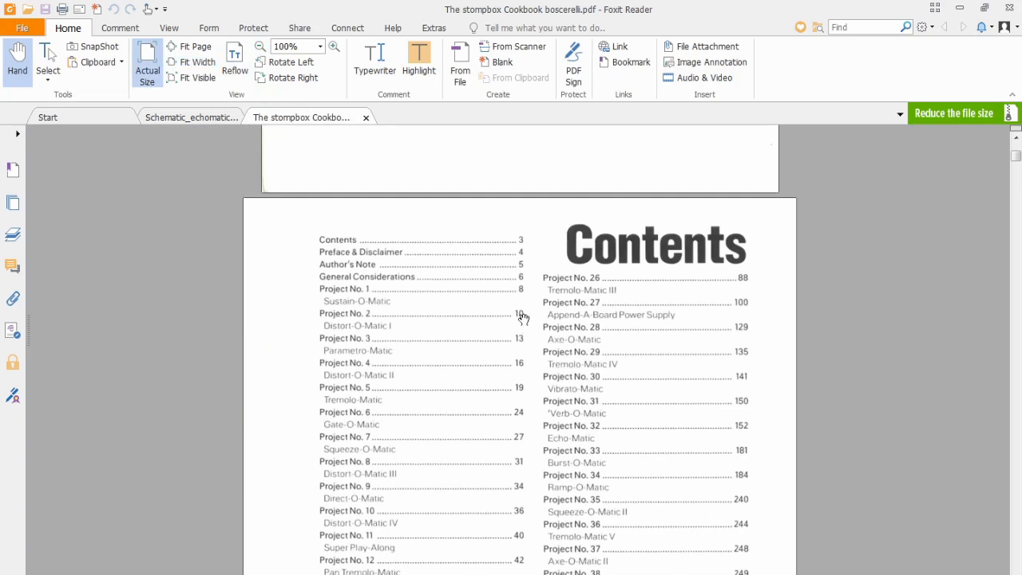
{"action": "mouse_move", "coordinate": [526, 192]}
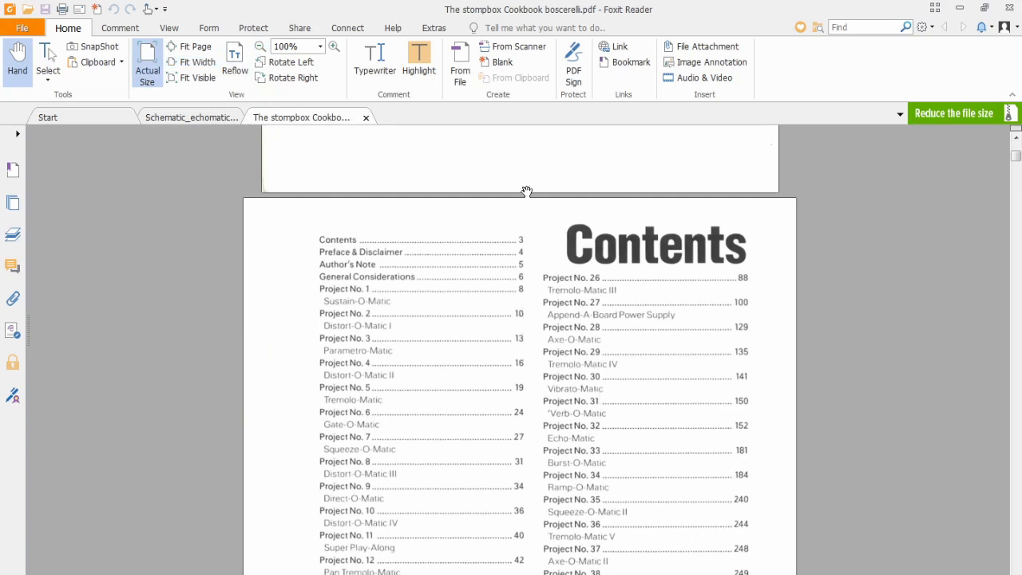
{"action": "mouse_move", "coordinate": [540, 327]}
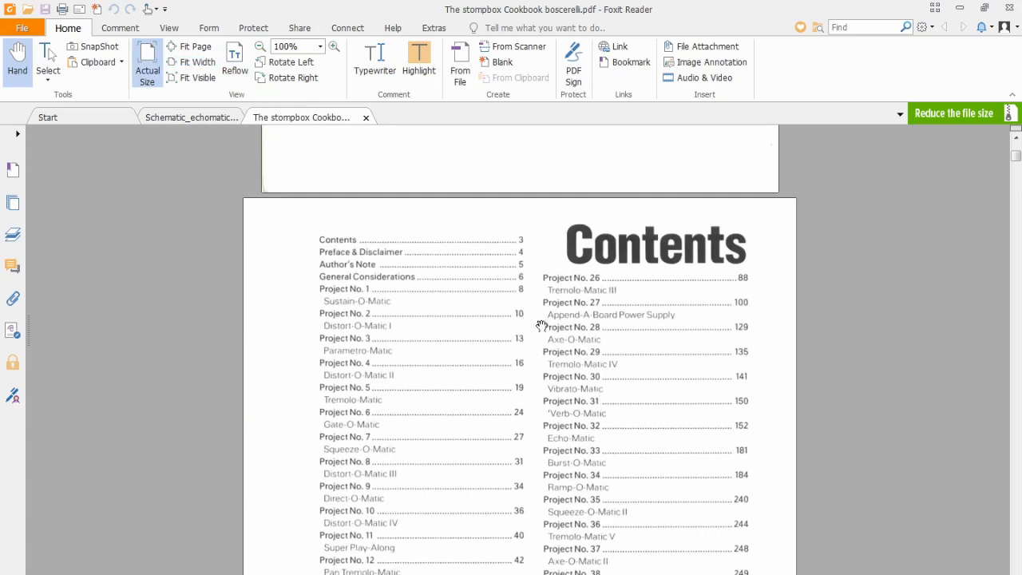
{"action": "mouse_move", "coordinate": [519, 377]}
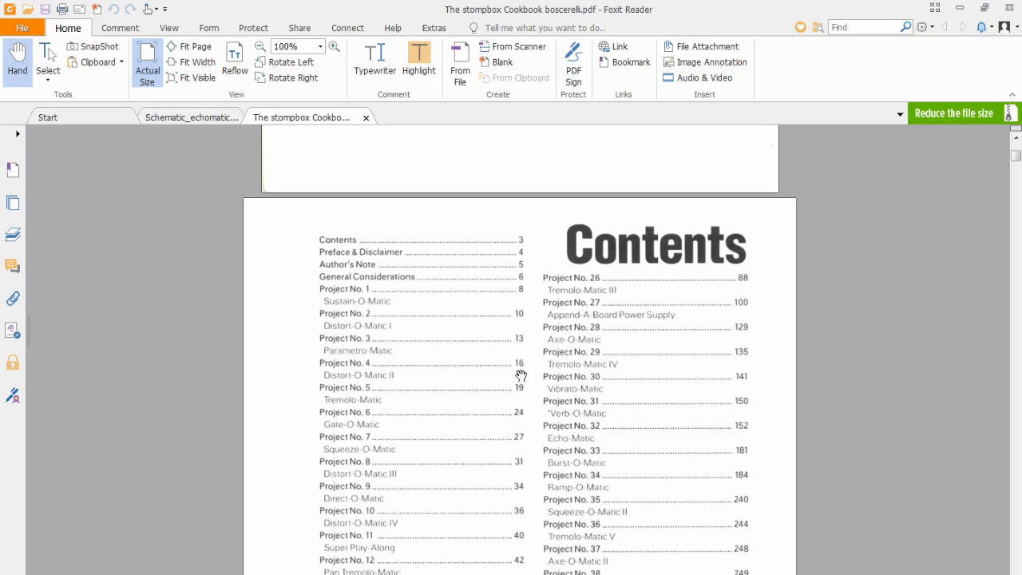
{"action": "scroll", "scroll_direction": "down", "scroll_amount": 3}
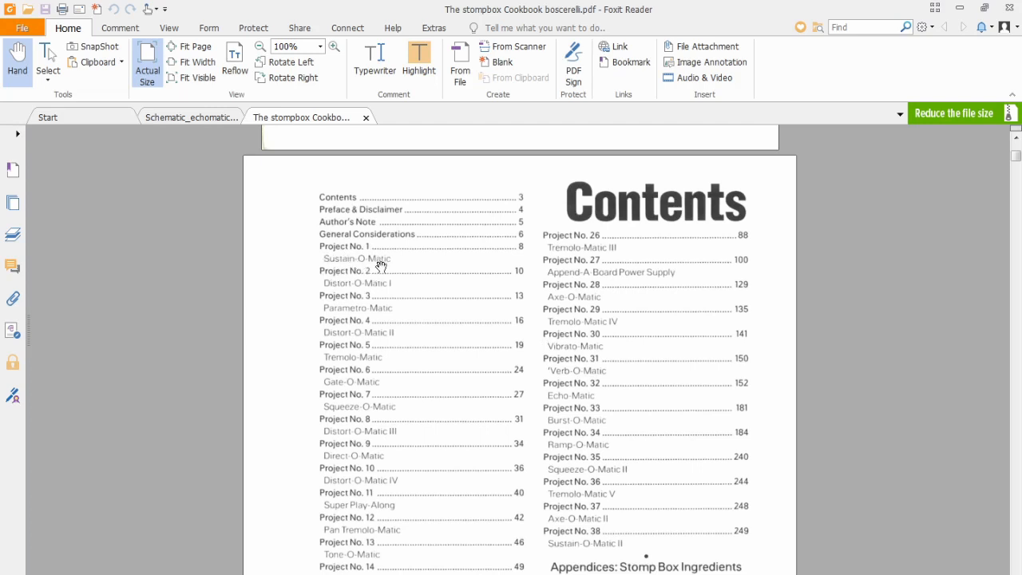
{"action": "mouse_move", "coordinate": [376, 297]}
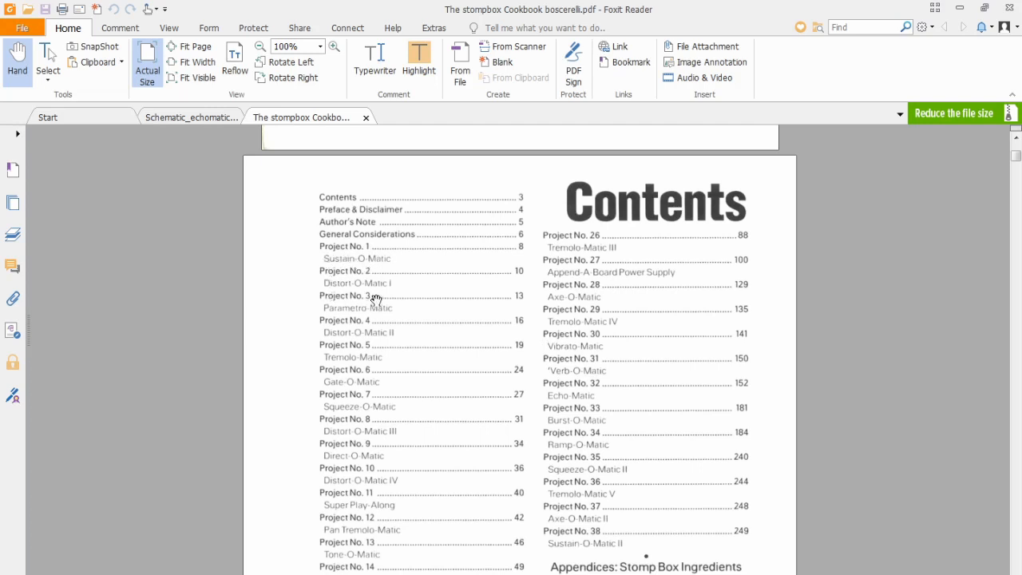
{"action": "mouse_move", "coordinate": [356, 373]}
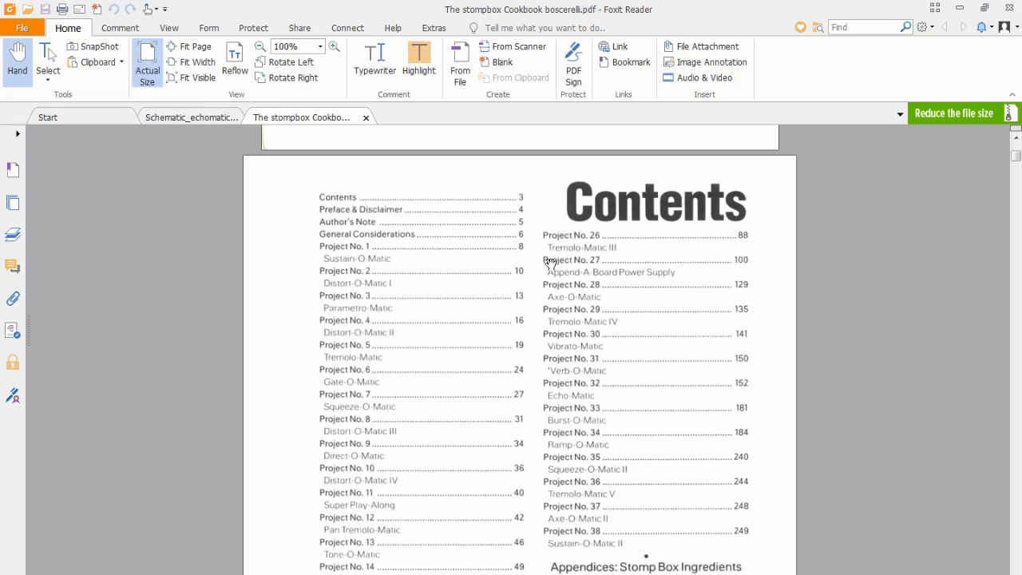
{"action": "scroll", "scroll_direction": "down", "scroll_amount": 3}
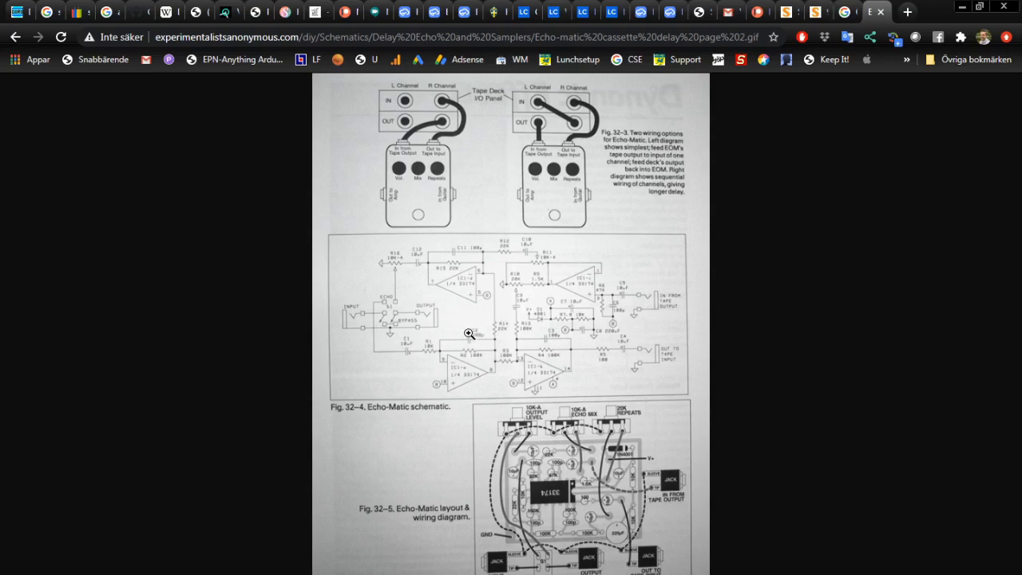
{"action": "mouse_move", "coordinate": [444, 264]}
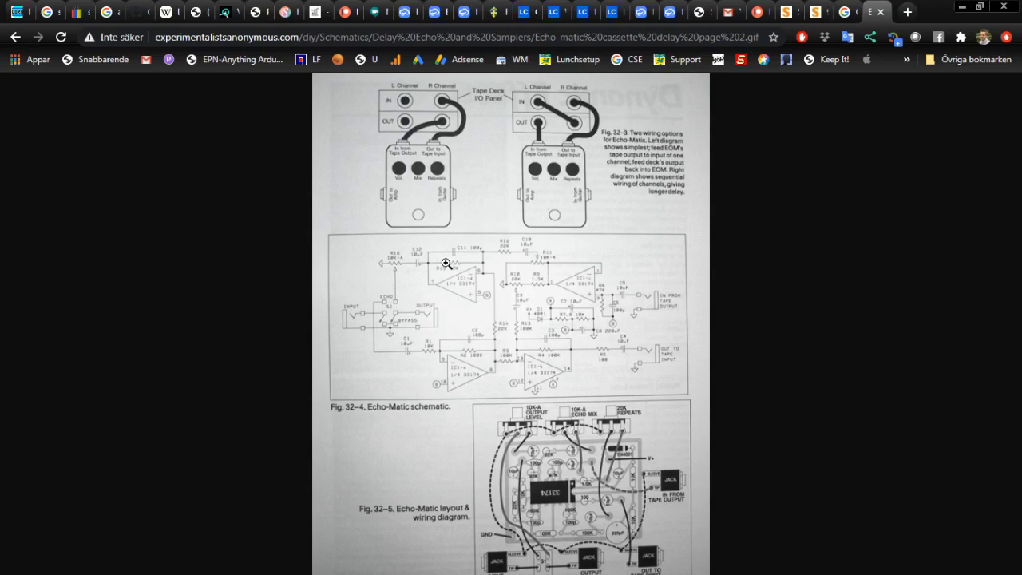
{"action": "mouse_move", "coordinate": [318, 235]}
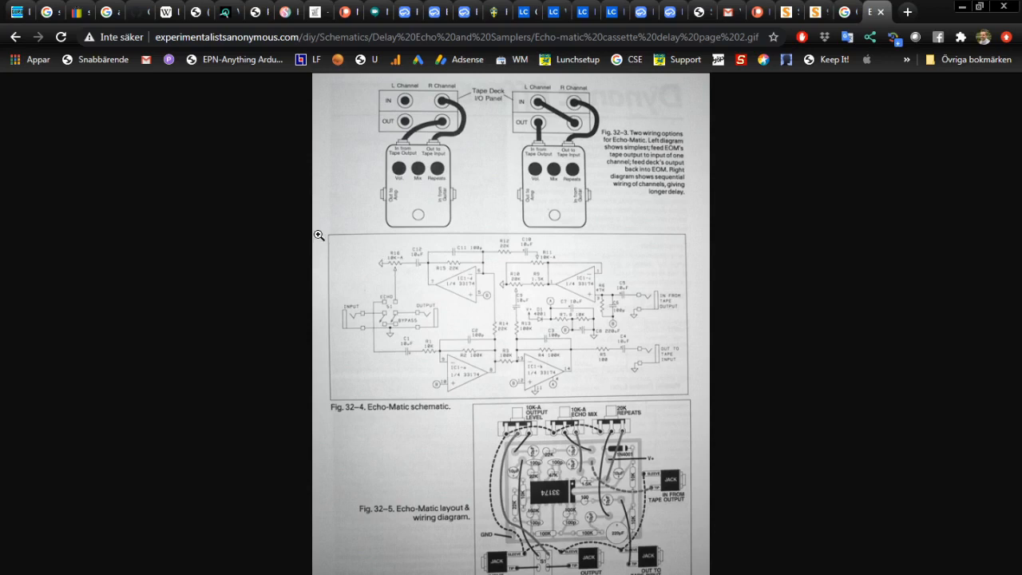
{"action": "mouse_move", "coordinate": [321, 253]}
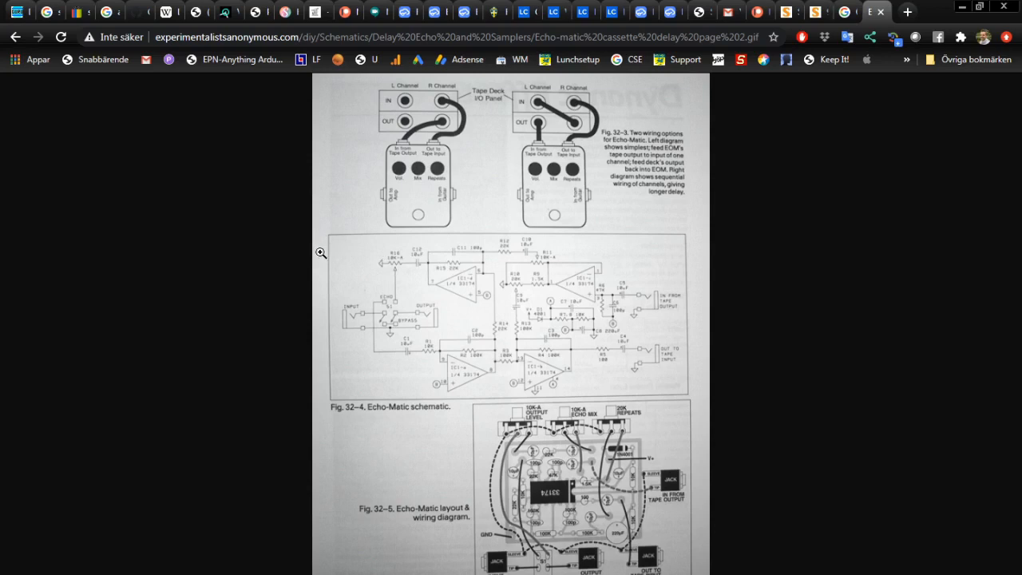
{"action": "mouse_move", "coordinate": [324, 253]}
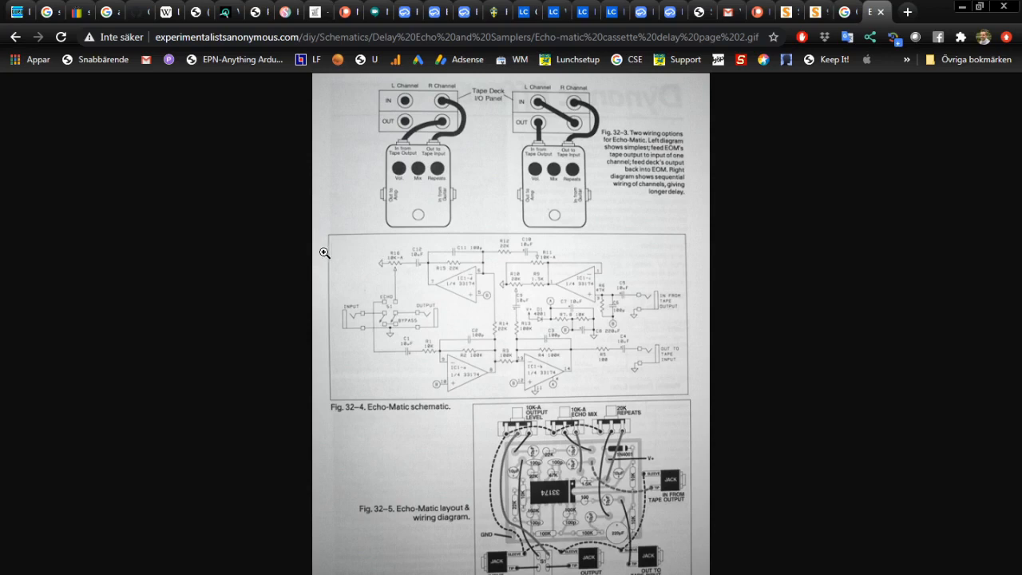
{"action": "mouse_move", "coordinate": [512, 234]}
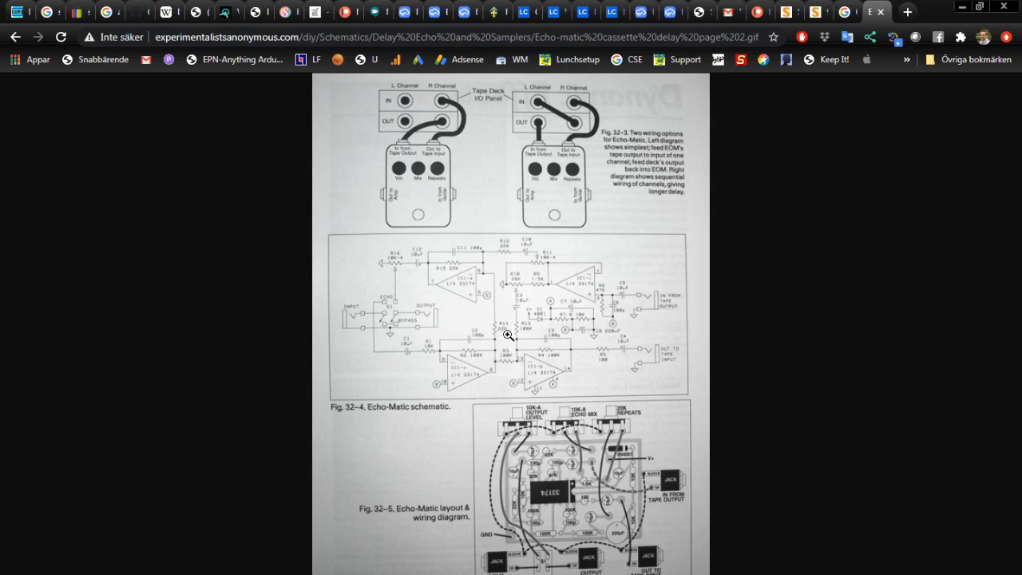
{"action": "mouse_move", "coordinate": [444, 291]}
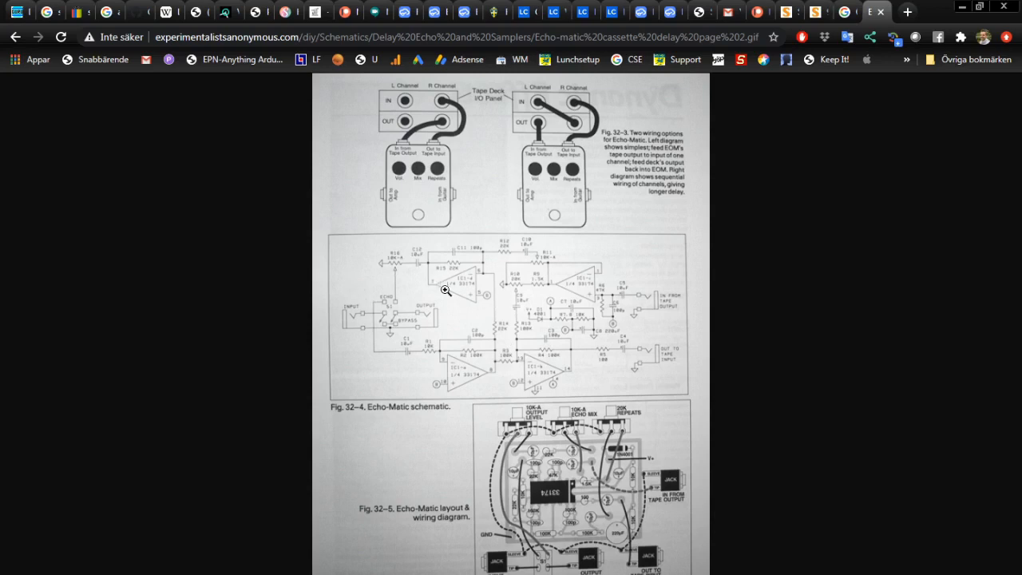
{"action": "mouse_move", "coordinate": [479, 311]}
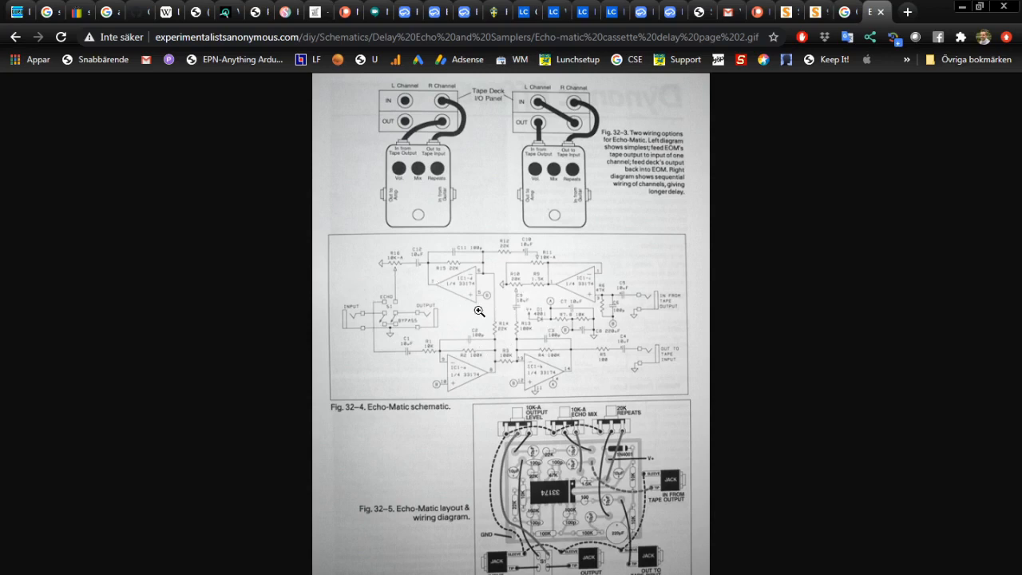
{"action": "mouse_move", "coordinate": [465, 376]}
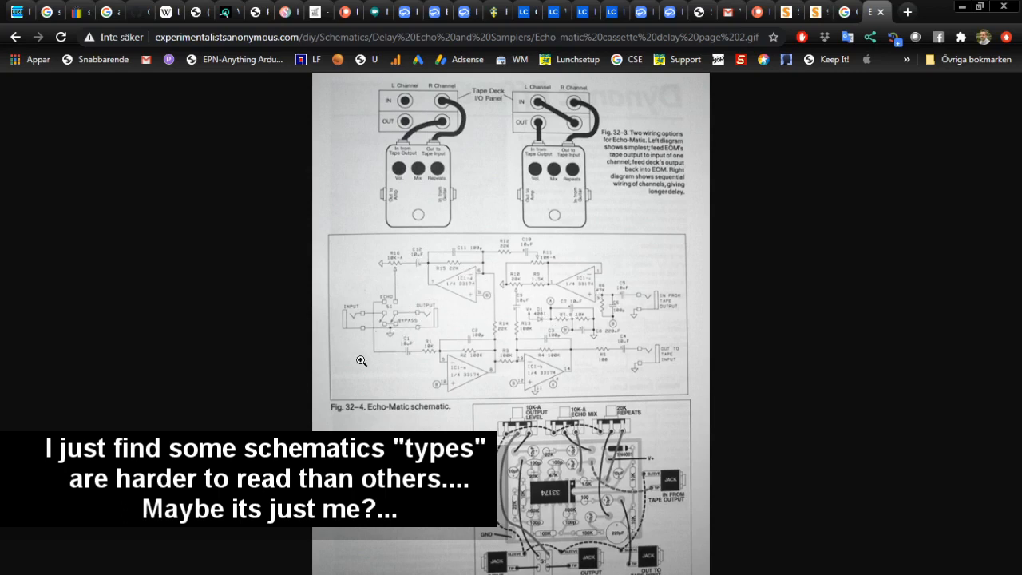
{"action": "mouse_move", "coordinate": [375, 323]}
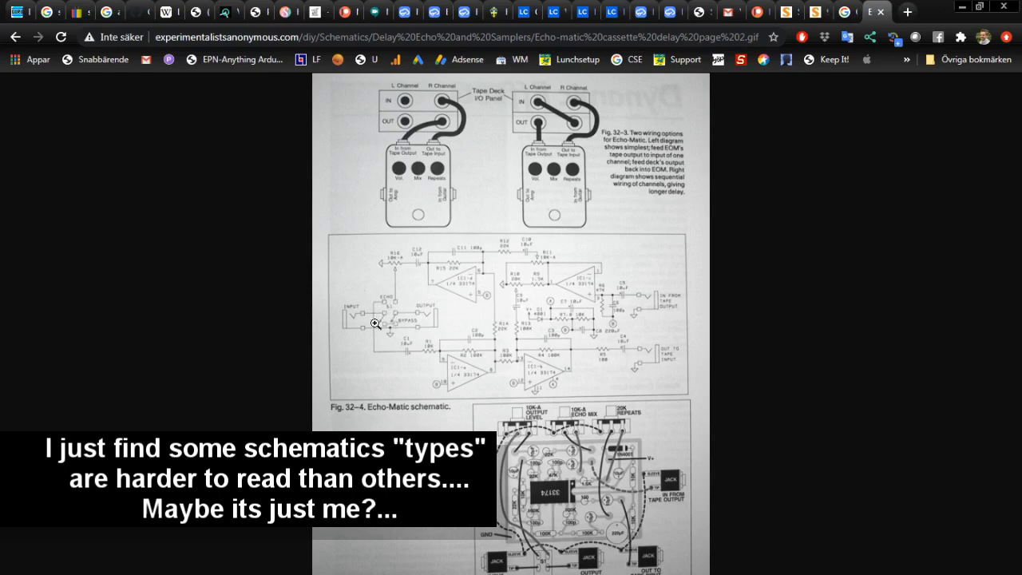
{"action": "mouse_move", "coordinate": [410, 268]}
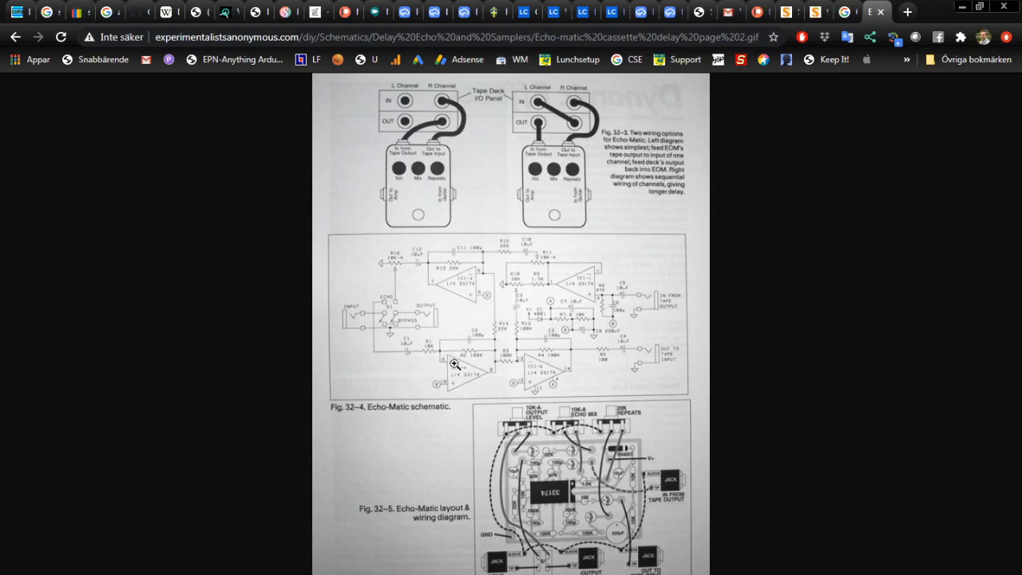
{"action": "mouse_move", "coordinate": [382, 333]}
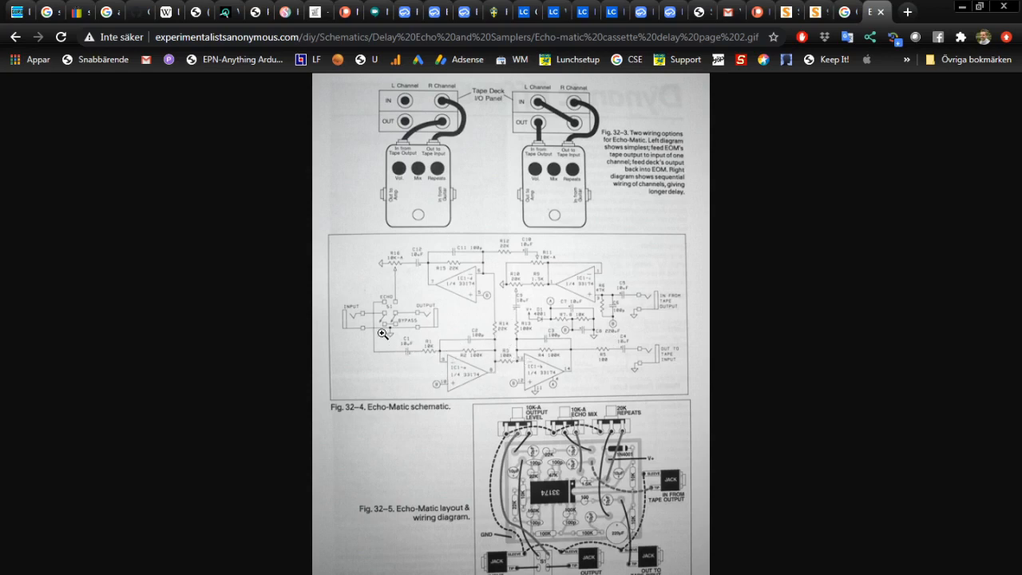
{"action": "mouse_move", "coordinate": [432, 351]}
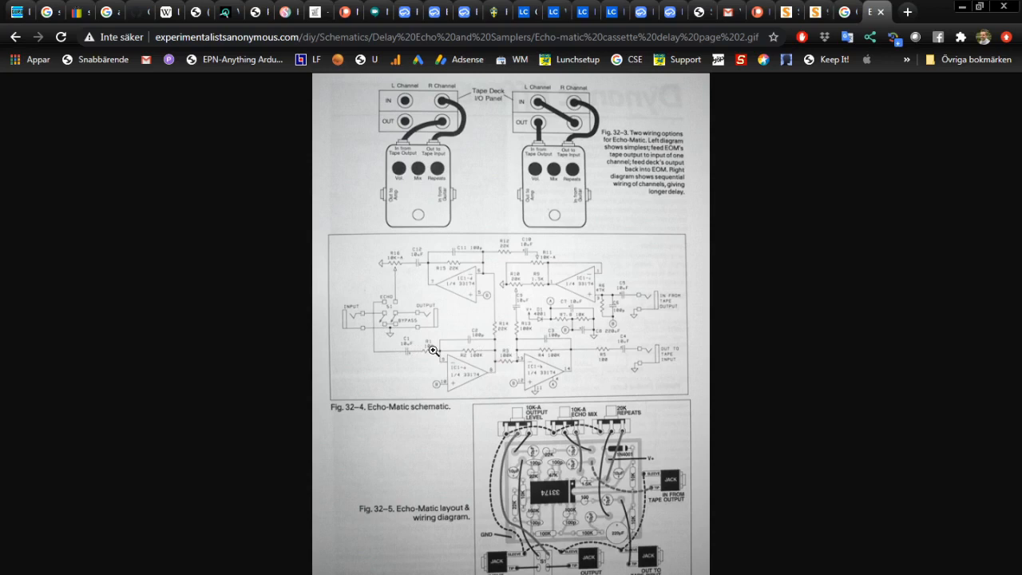
{"action": "mouse_move", "coordinate": [449, 354]}
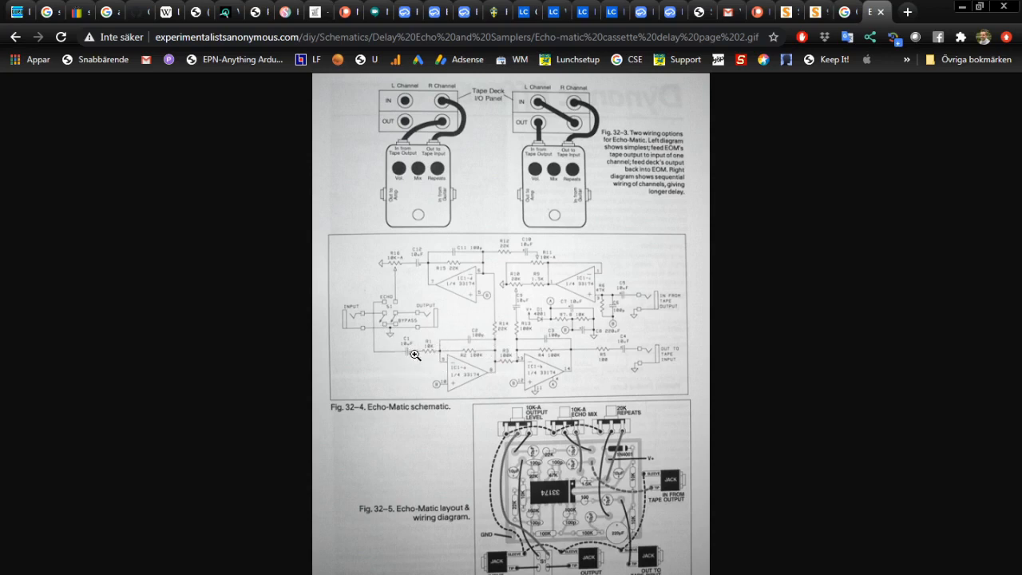
{"action": "mouse_move", "coordinate": [435, 357]}
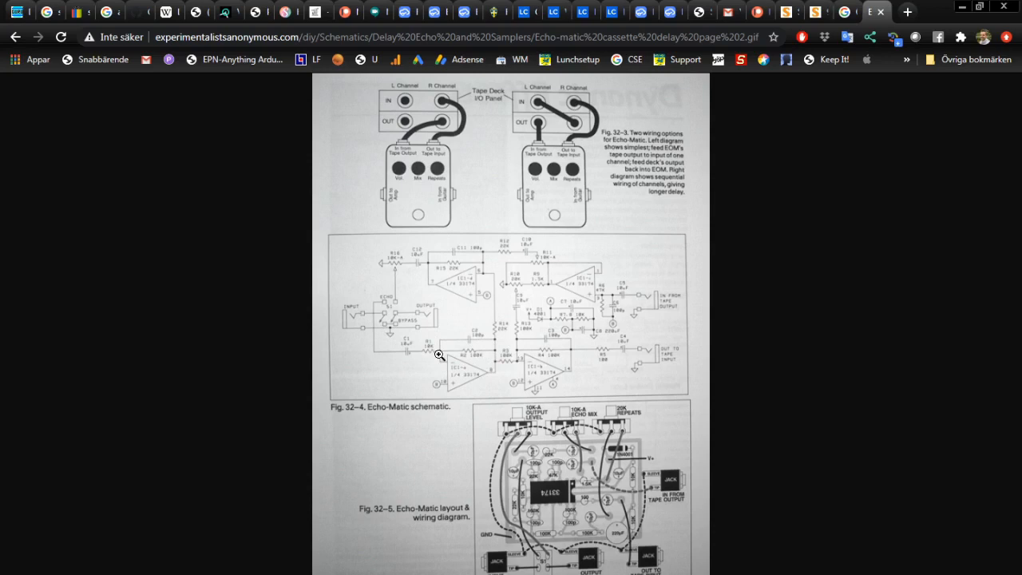
{"action": "mouse_move", "coordinate": [488, 257]}
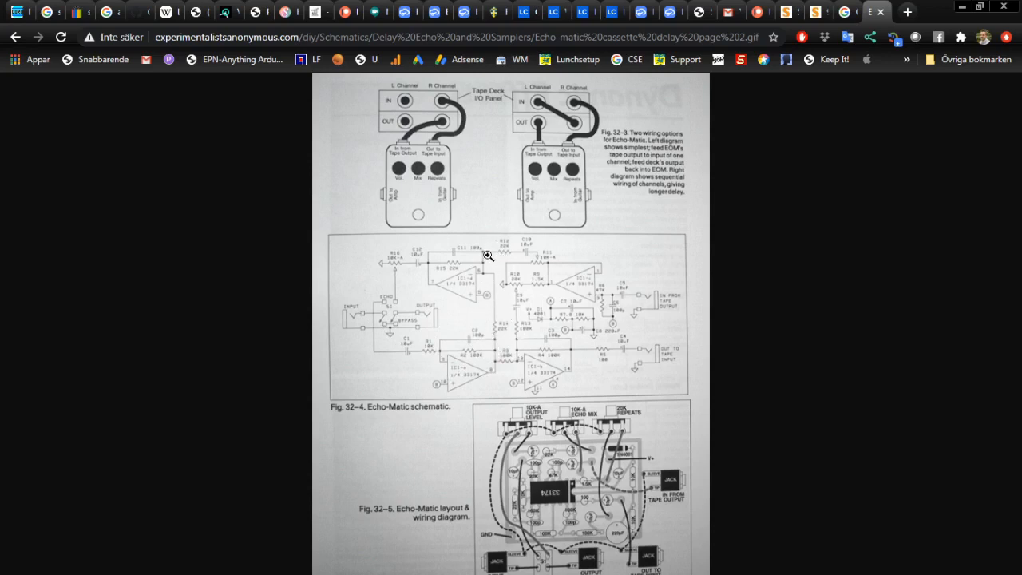
{"action": "mouse_move", "coordinate": [506, 323]}
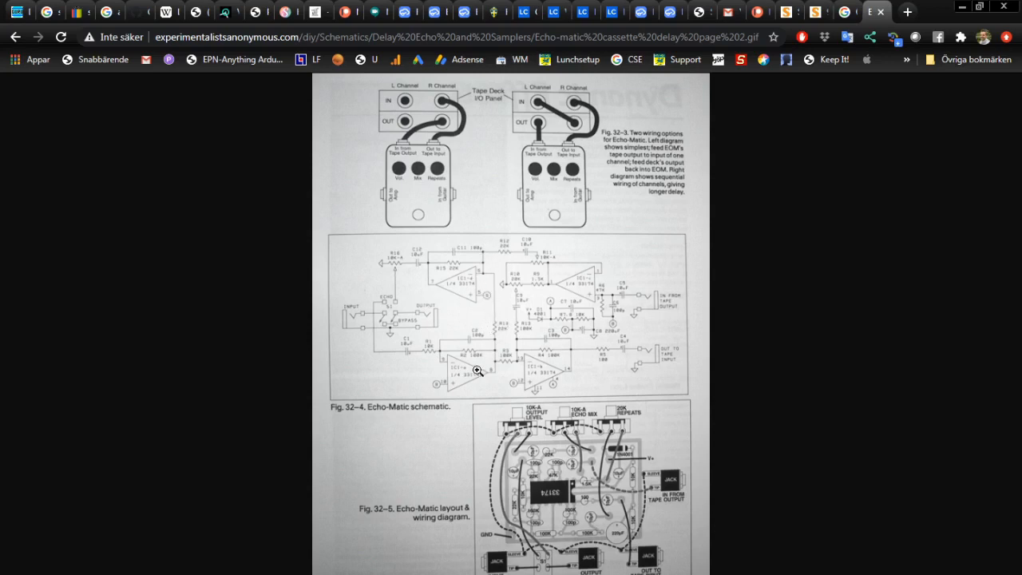
{"action": "mouse_move", "coordinate": [585, 283]}
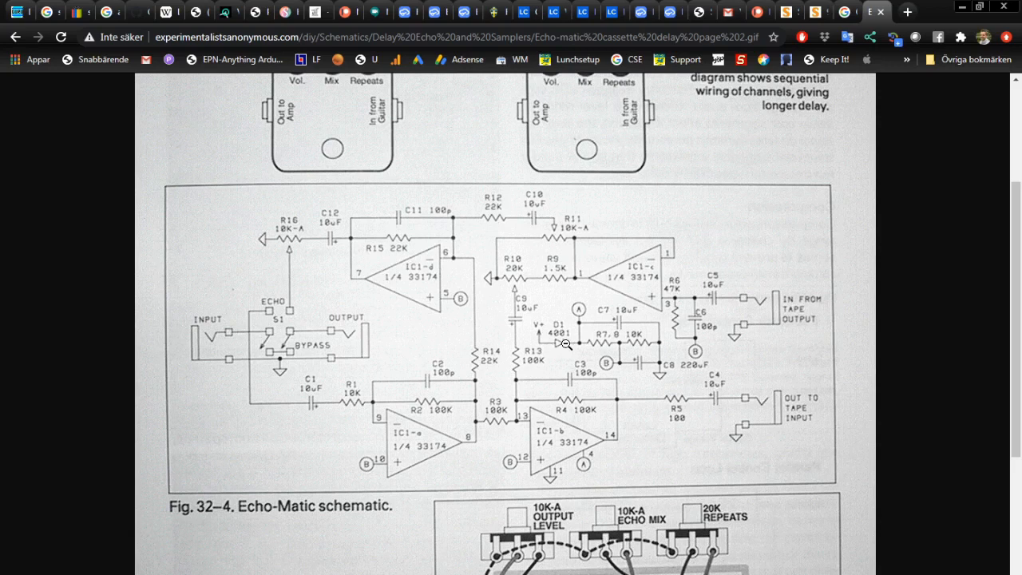
{"action": "mouse_move", "coordinate": [561, 345]}
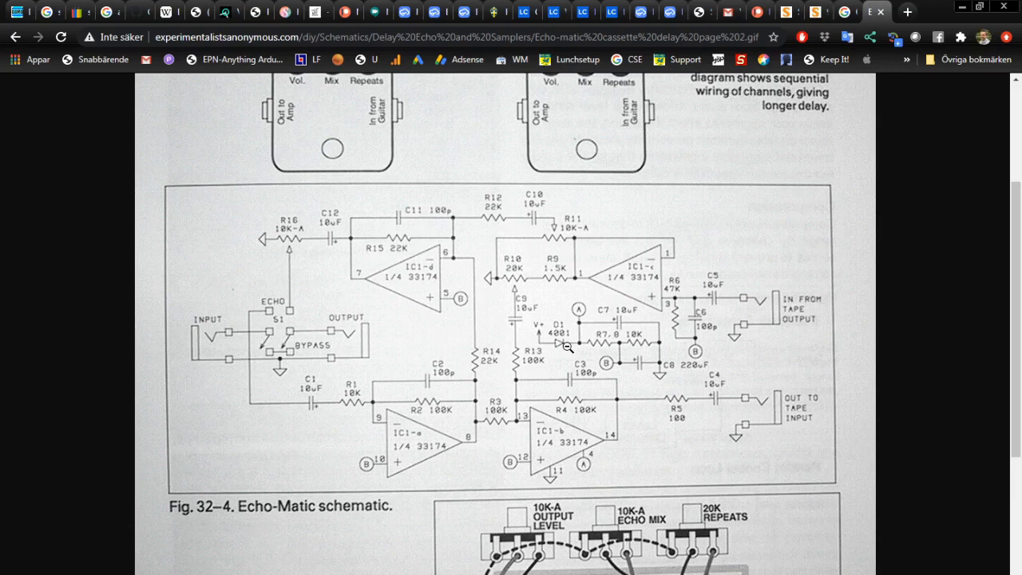
{"action": "mouse_move", "coordinate": [567, 348]}
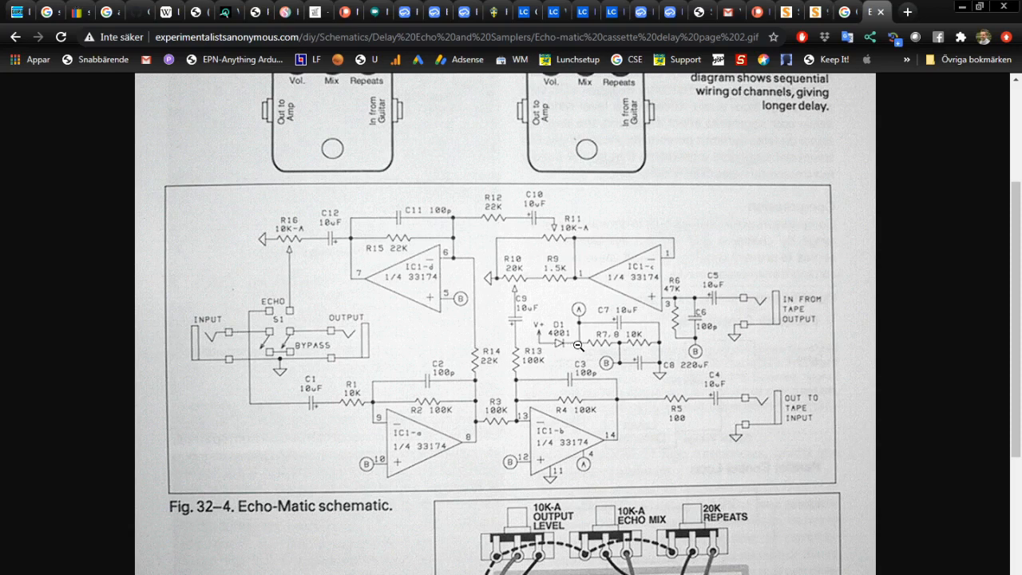
{"action": "mouse_move", "coordinate": [573, 345]}
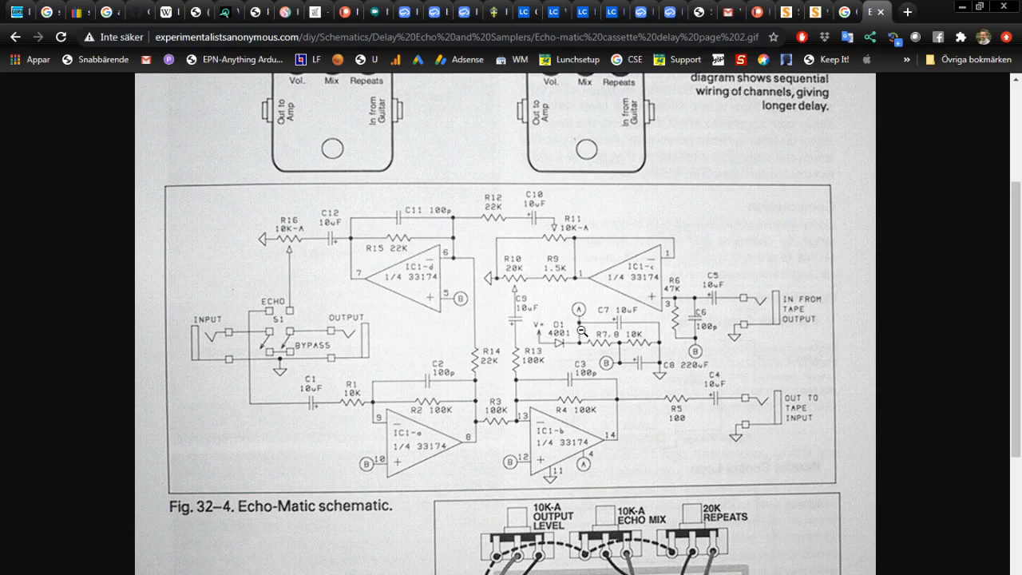
{"action": "mouse_move", "coordinate": [578, 344]}
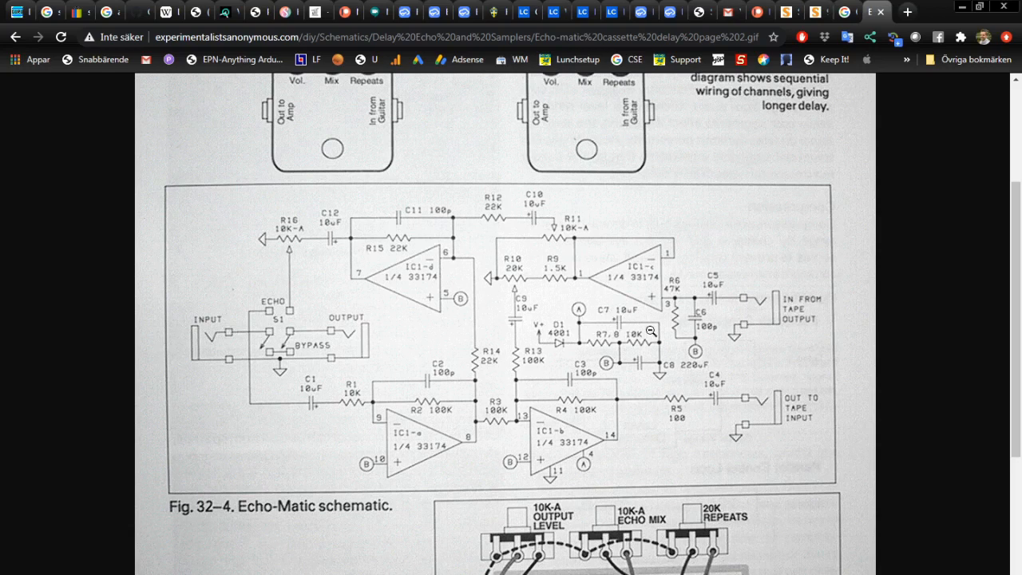
{"action": "mouse_move", "coordinate": [601, 355]}
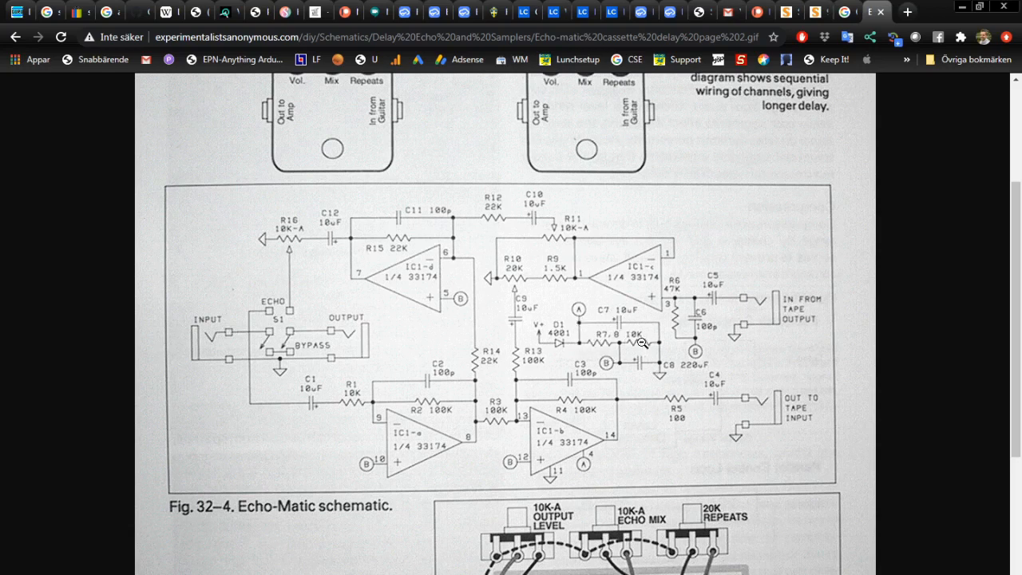
{"action": "mouse_move", "coordinate": [630, 339]}
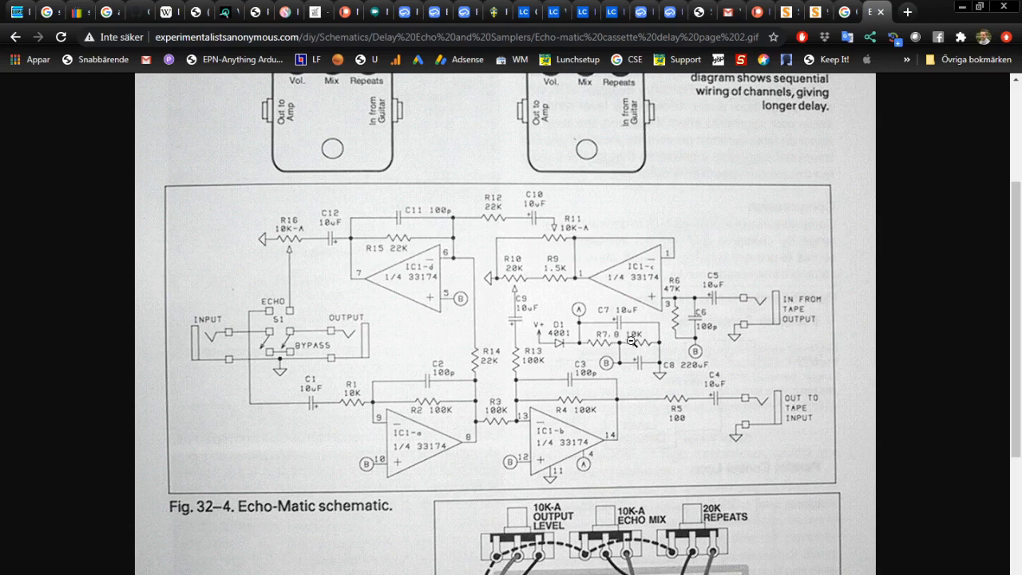
{"action": "mouse_move", "coordinate": [609, 365]}
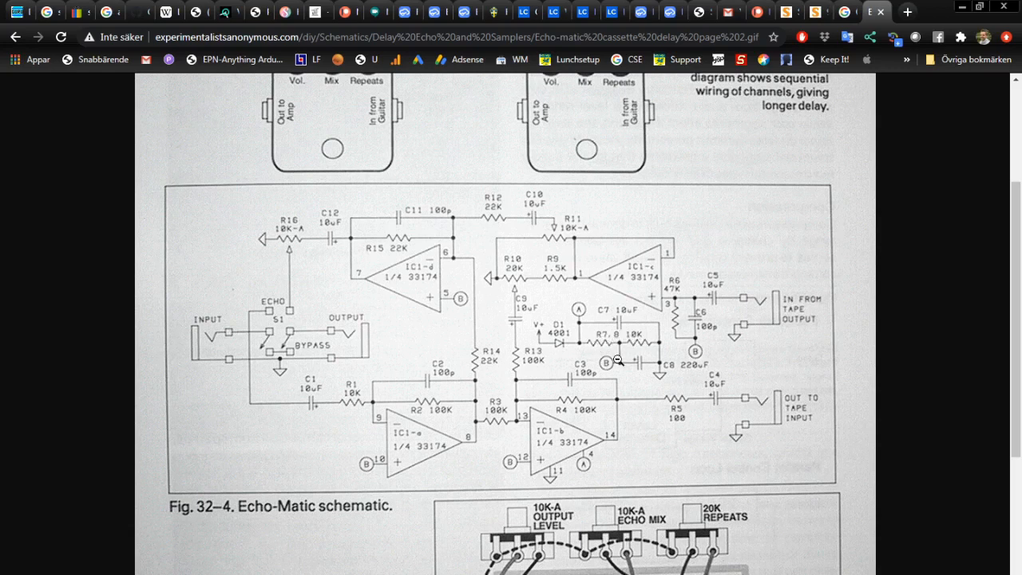
{"action": "mouse_move", "coordinate": [616, 365]}
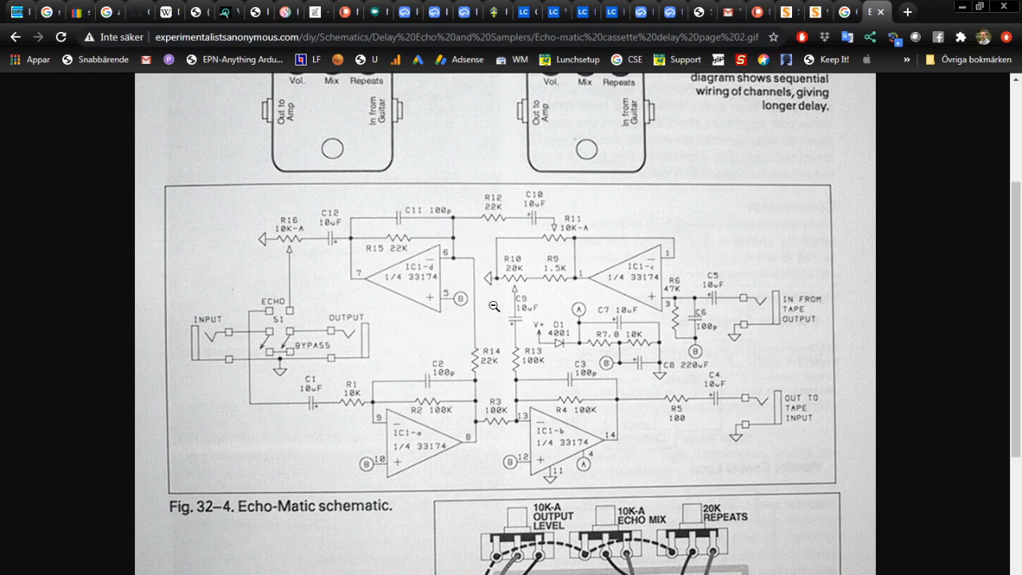
{"action": "mouse_move", "coordinate": [459, 298]}
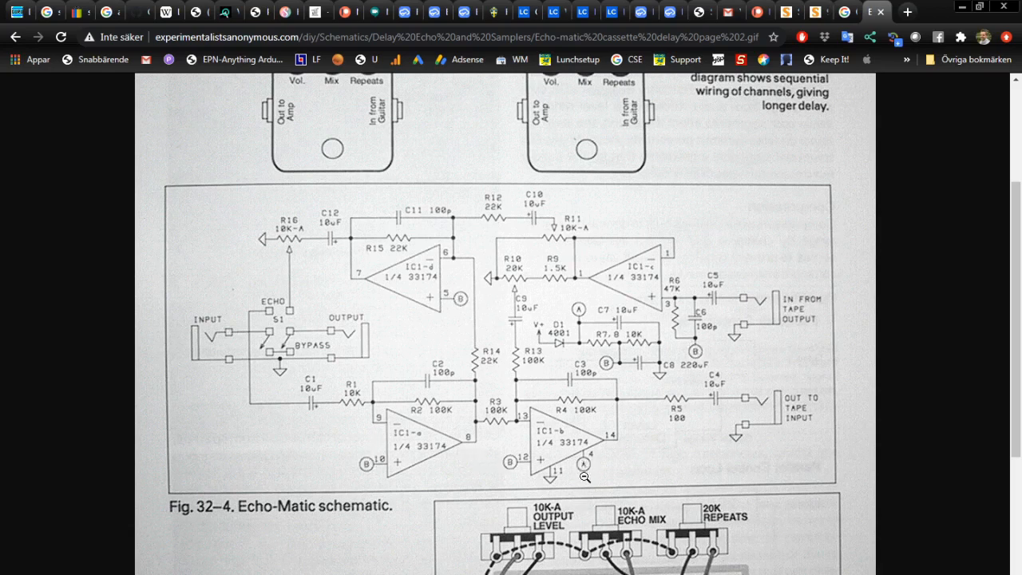
{"action": "mouse_move", "coordinate": [579, 312]}
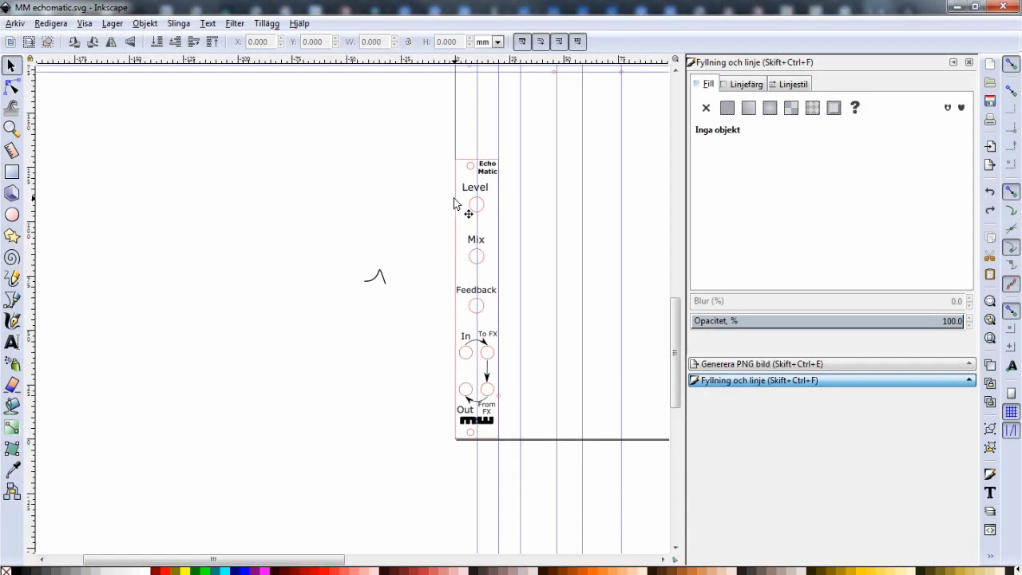
{"action": "mouse_move", "coordinate": [508, 186]}
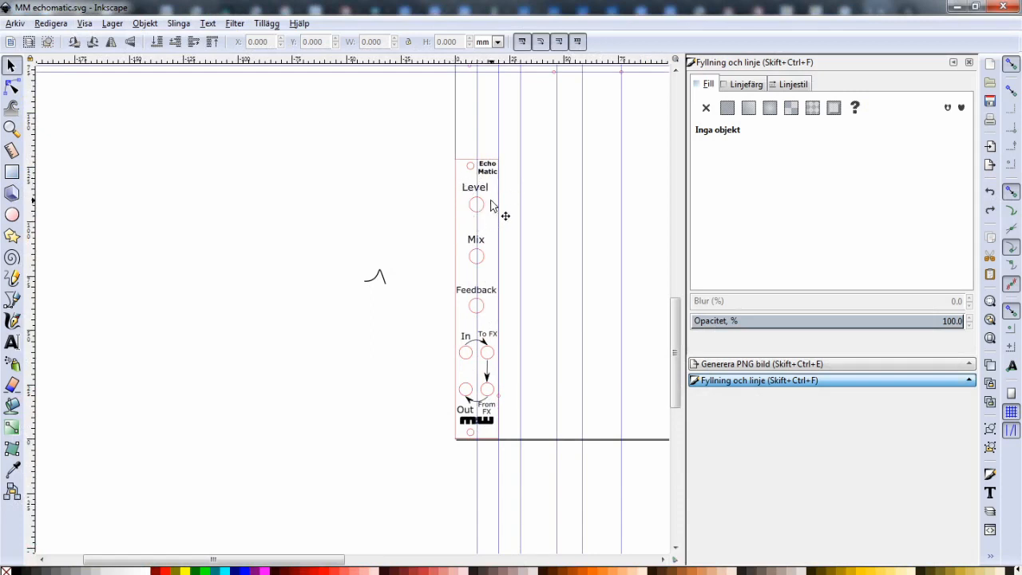
{"action": "mouse_move", "coordinate": [482, 244]}
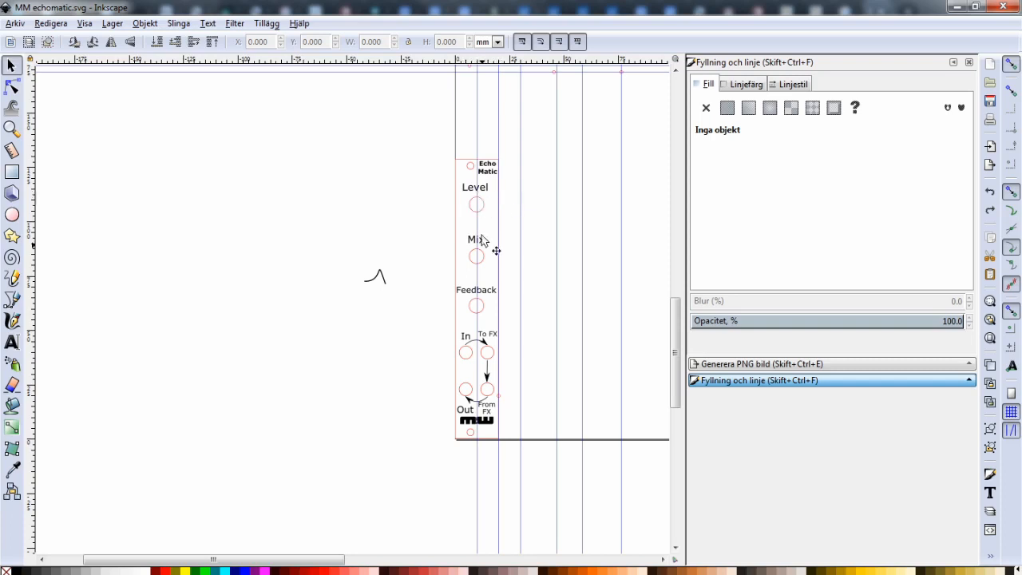
{"action": "mouse_move", "coordinate": [466, 359]}
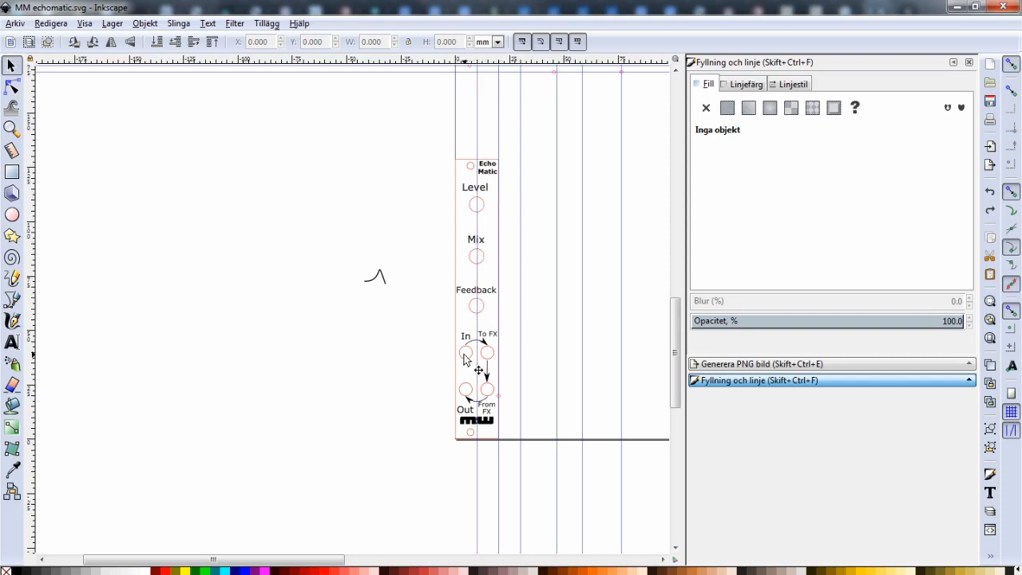
{"action": "mouse_move", "coordinate": [495, 356]}
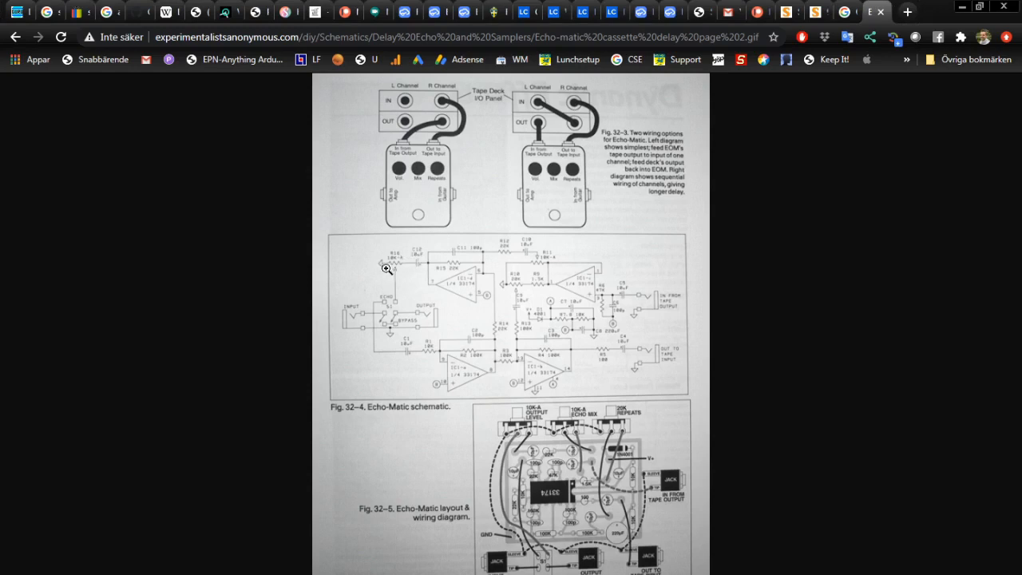
{"action": "mouse_move", "coordinate": [396, 268]}
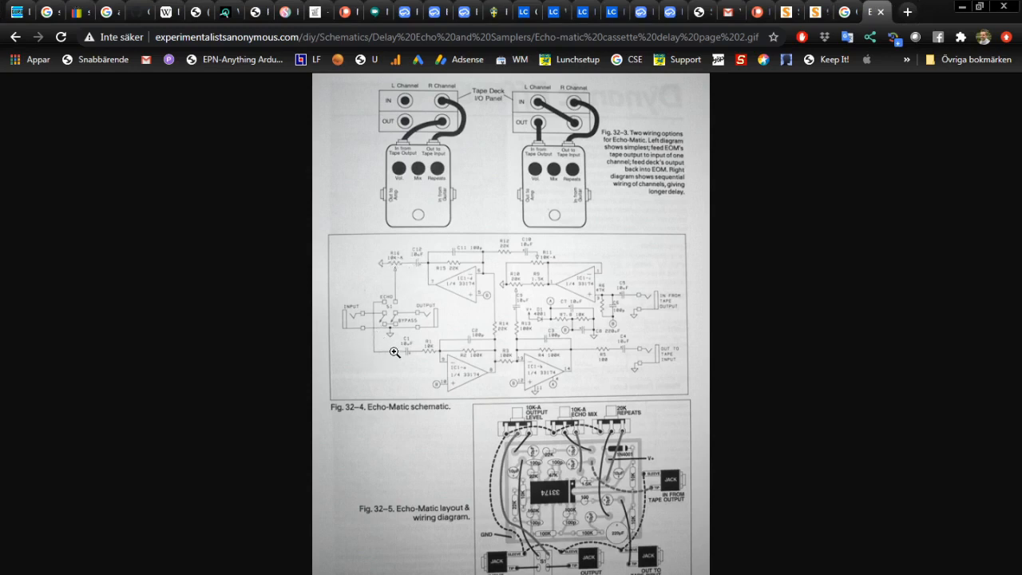
{"action": "mouse_move", "coordinate": [374, 357]}
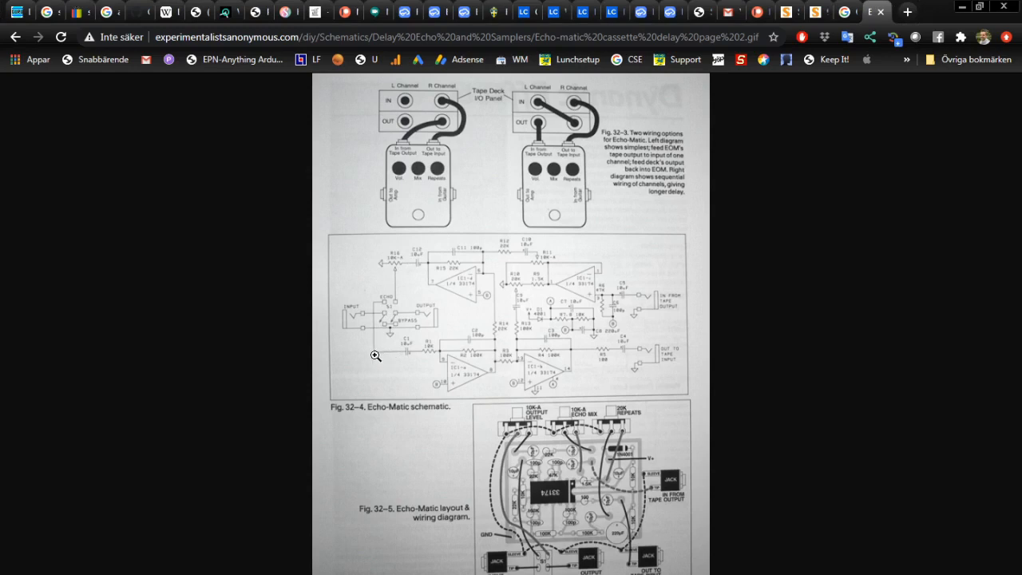
{"action": "mouse_move", "coordinate": [377, 357]}
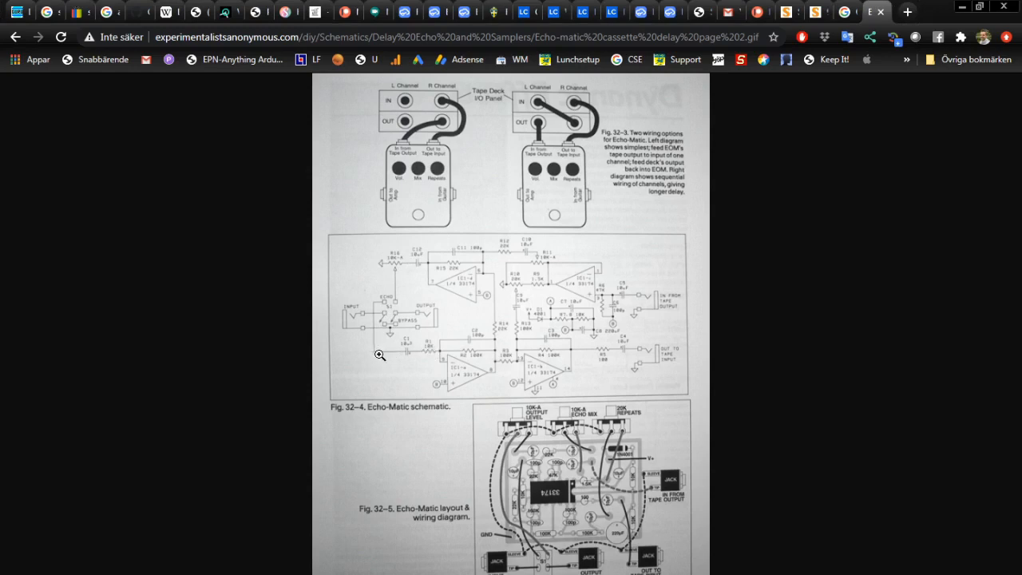
{"action": "mouse_move", "coordinate": [349, 304]}
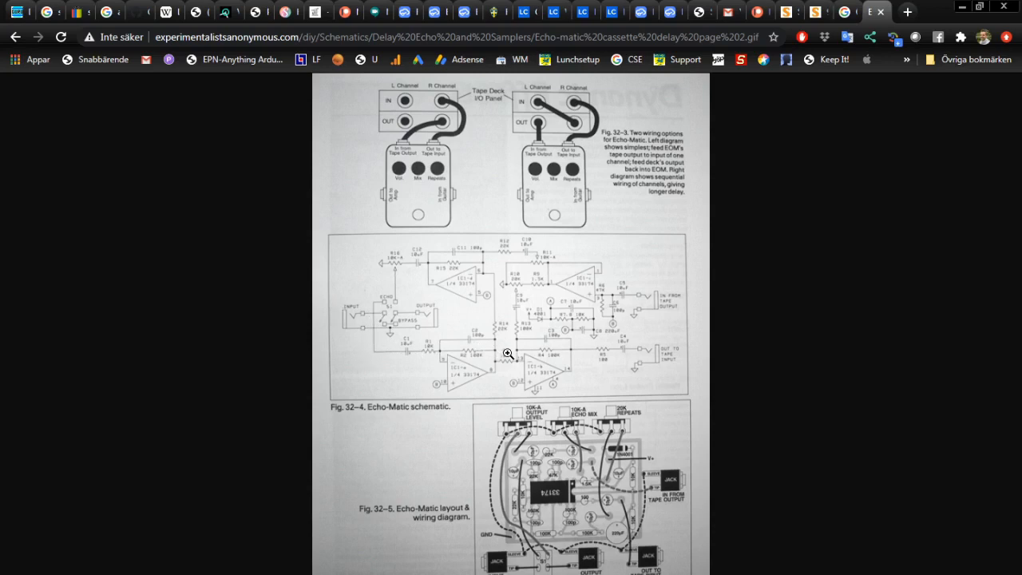
{"action": "mouse_move", "coordinate": [353, 334]}
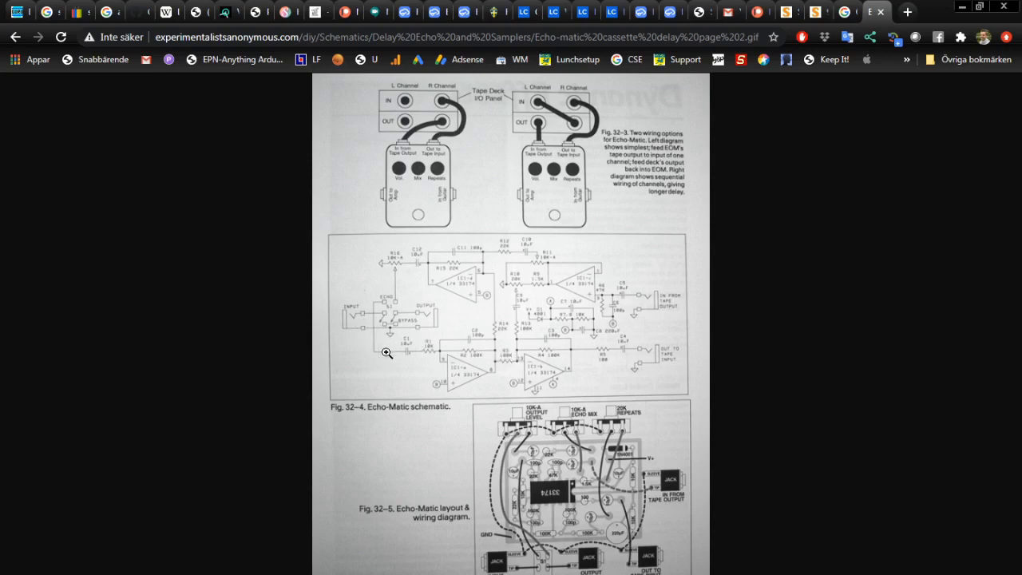
{"action": "mouse_move", "coordinate": [369, 329]}
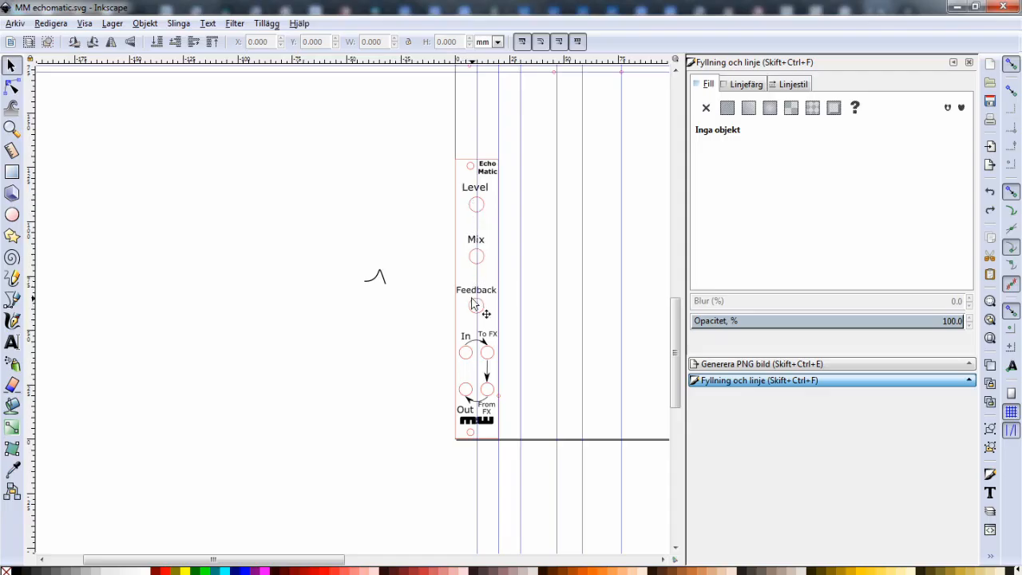
{"action": "mouse_move", "coordinate": [481, 358]}
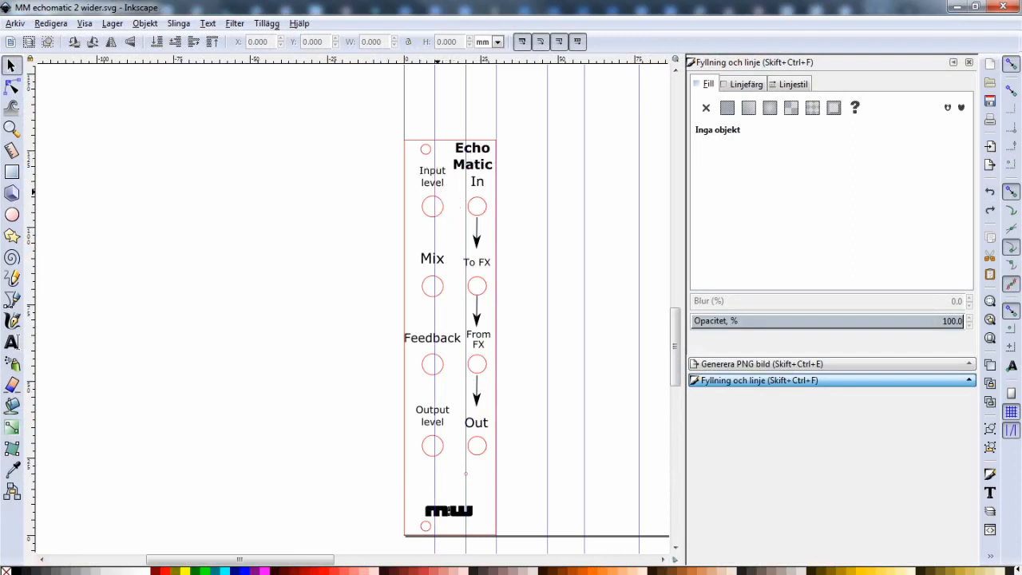
{"action": "mouse_move", "coordinate": [429, 457]}
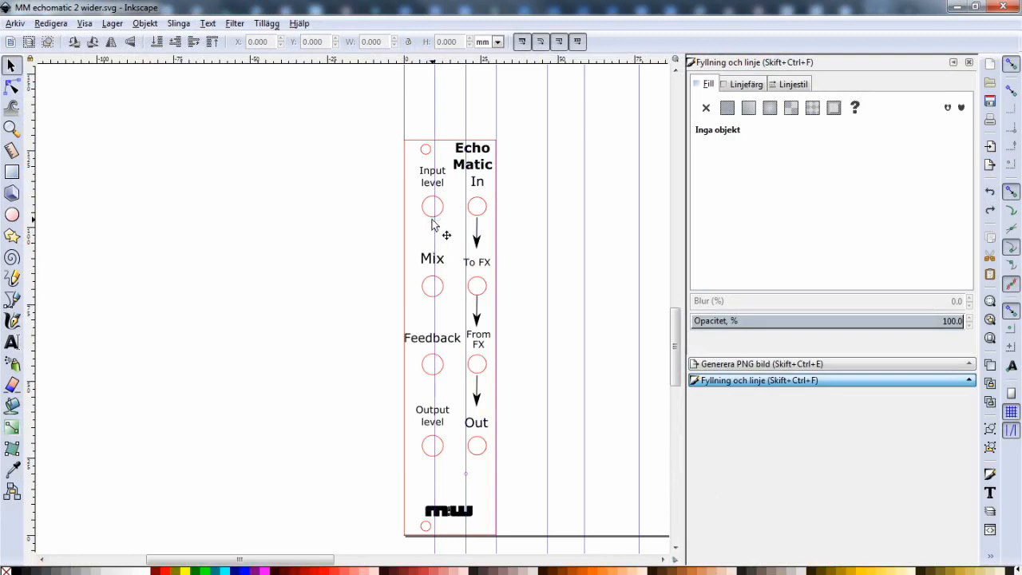
{"action": "mouse_move", "coordinate": [479, 188]}
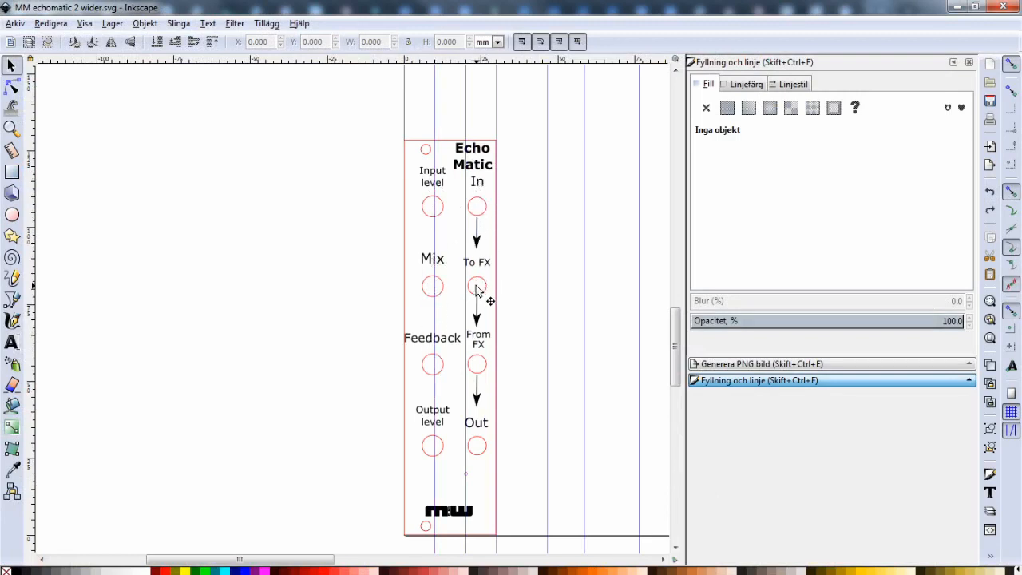
{"action": "mouse_move", "coordinate": [477, 447]}
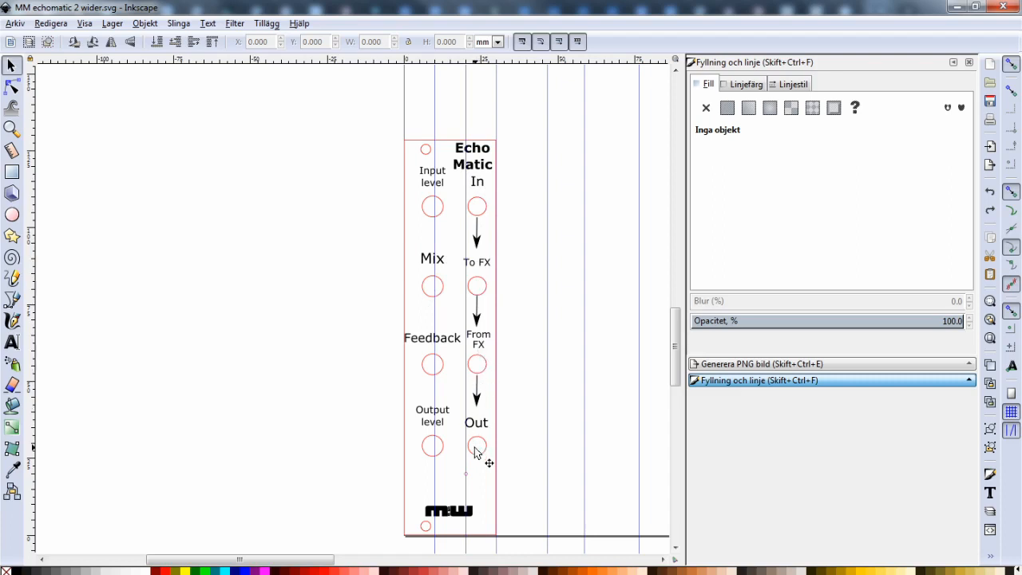
{"action": "mouse_move", "coordinate": [453, 376]}
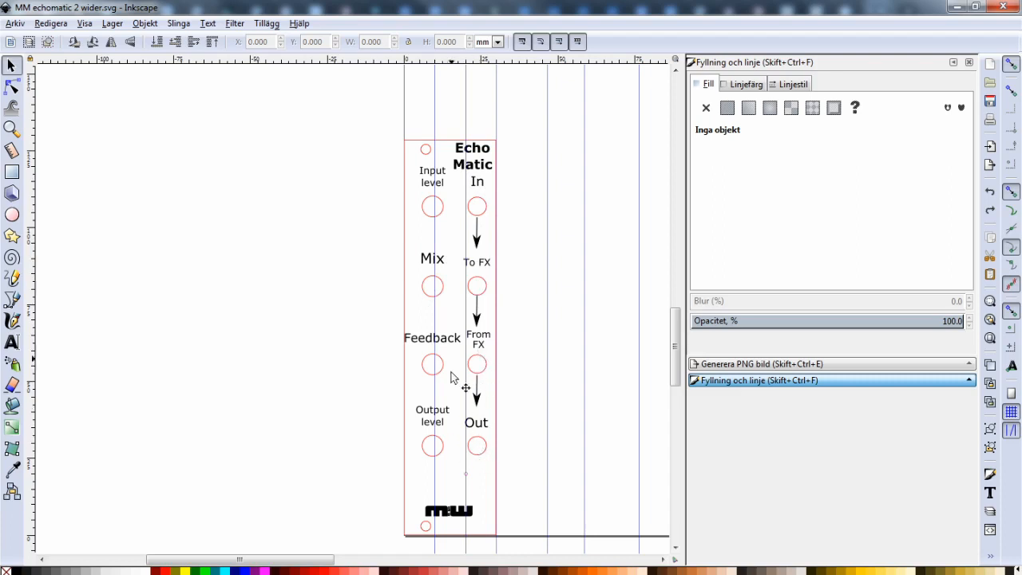
{"action": "mouse_move", "coordinate": [441, 264]}
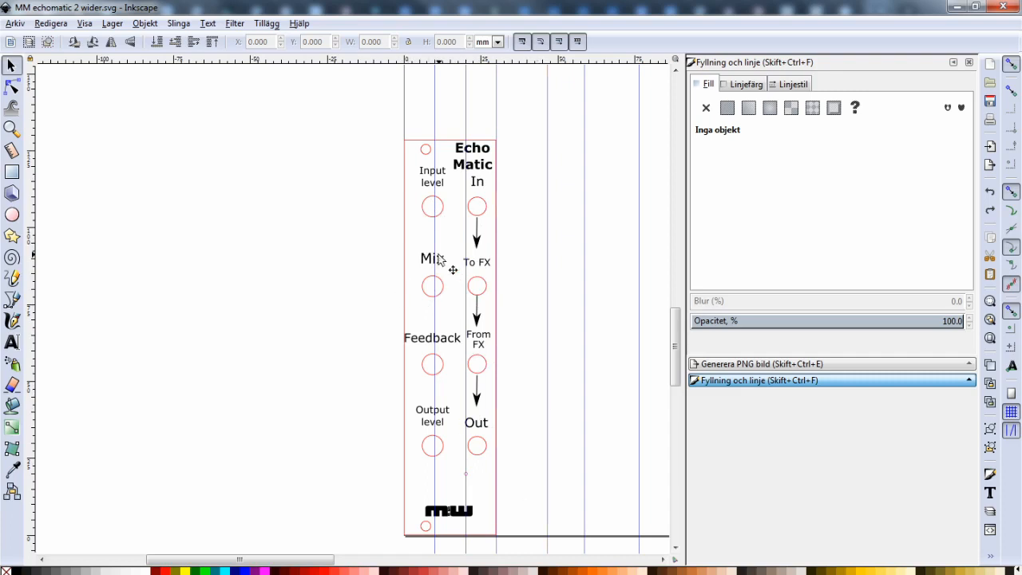
{"action": "mouse_move", "coordinate": [477, 361]}
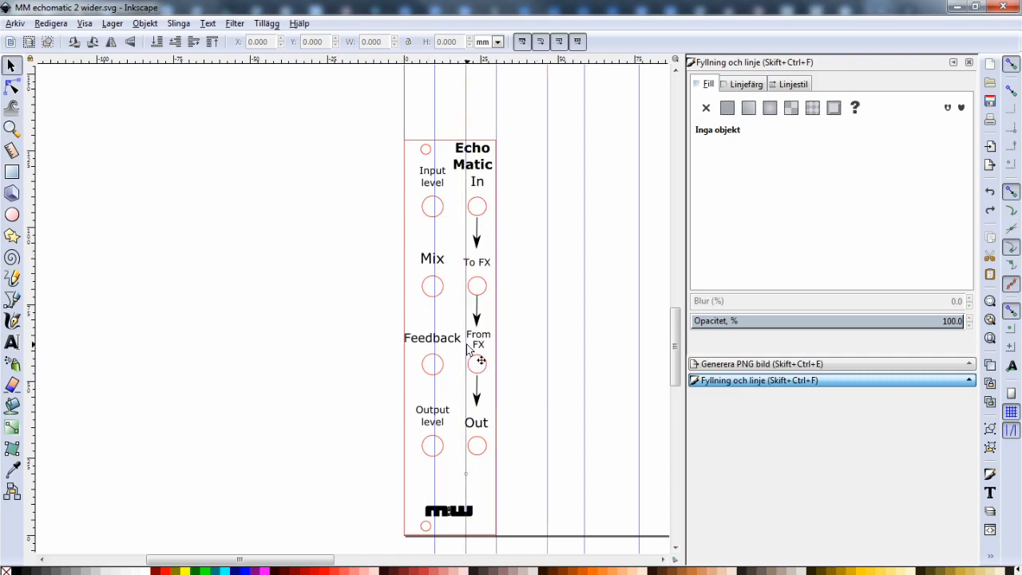
{"action": "mouse_move", "coordinate": [432, 206]}
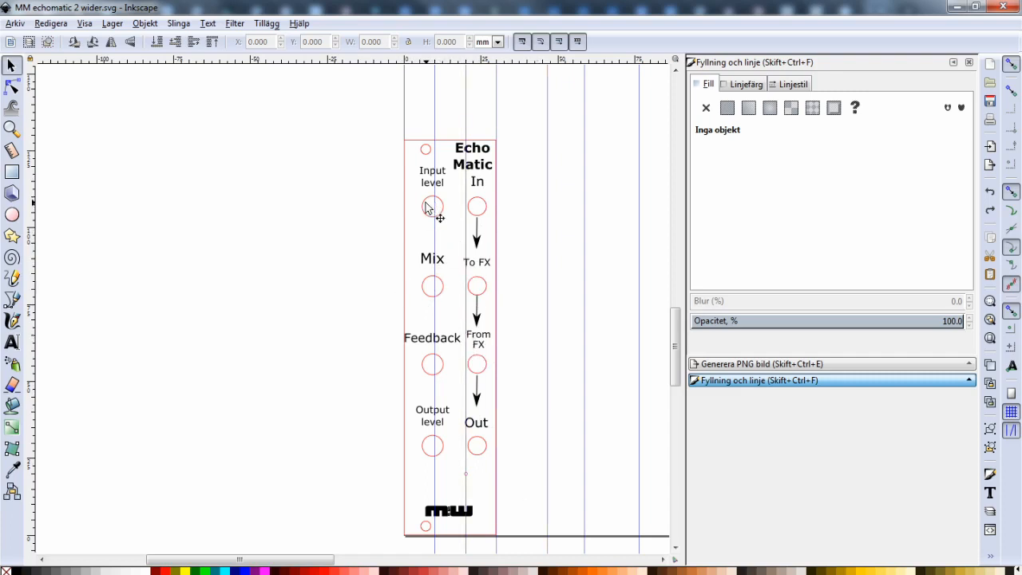
{"action": "mouse_move", "coordinate": [448, 218]}
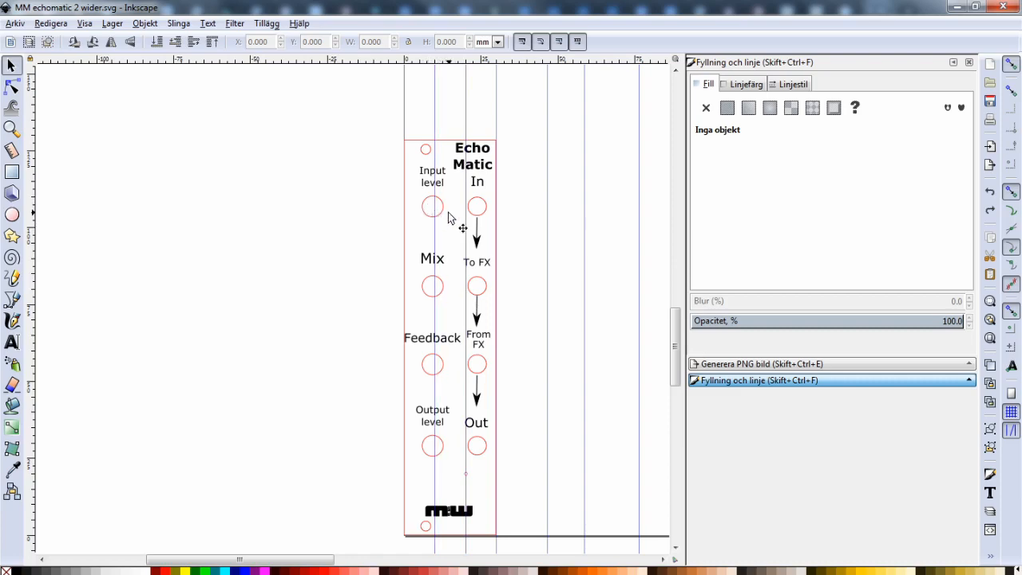